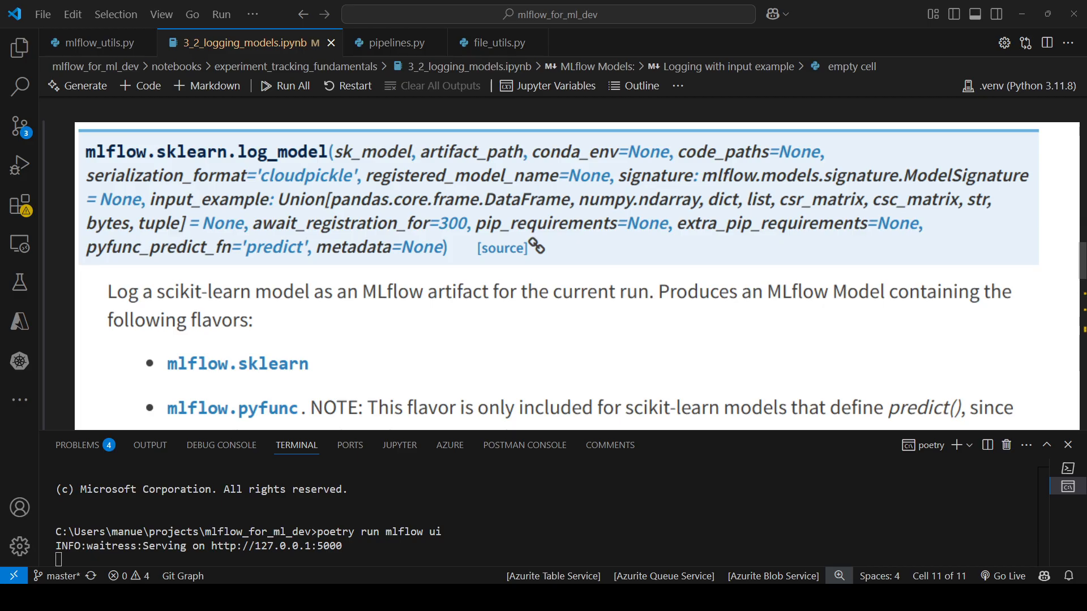
Run the cell logging the one-tree RandomForestClassifier with mlflow.sklearn.log_model
scroll("down", 3)
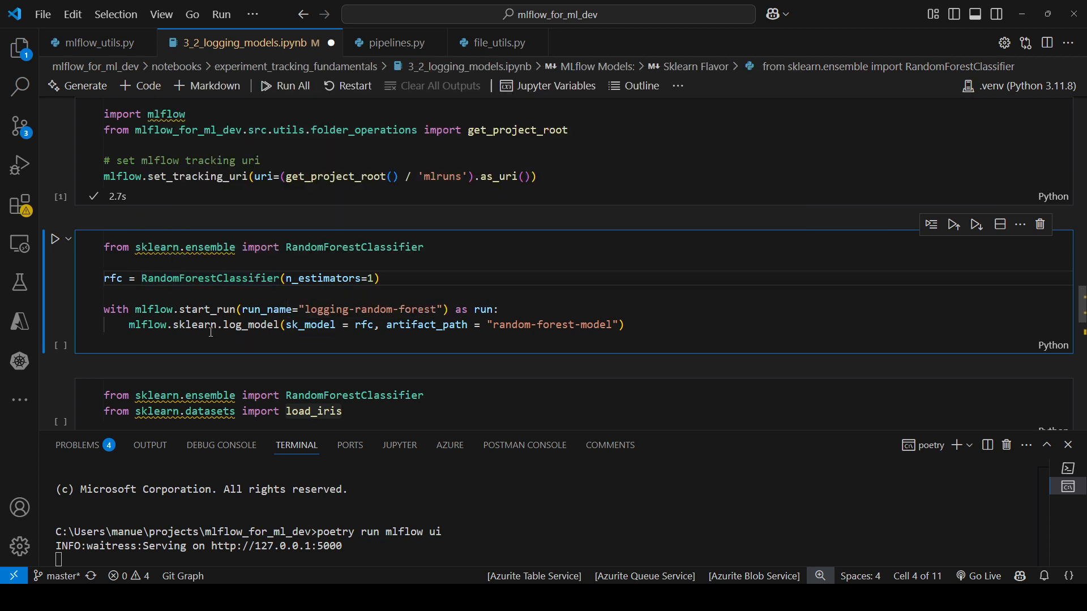
mouse_move(246, 325)
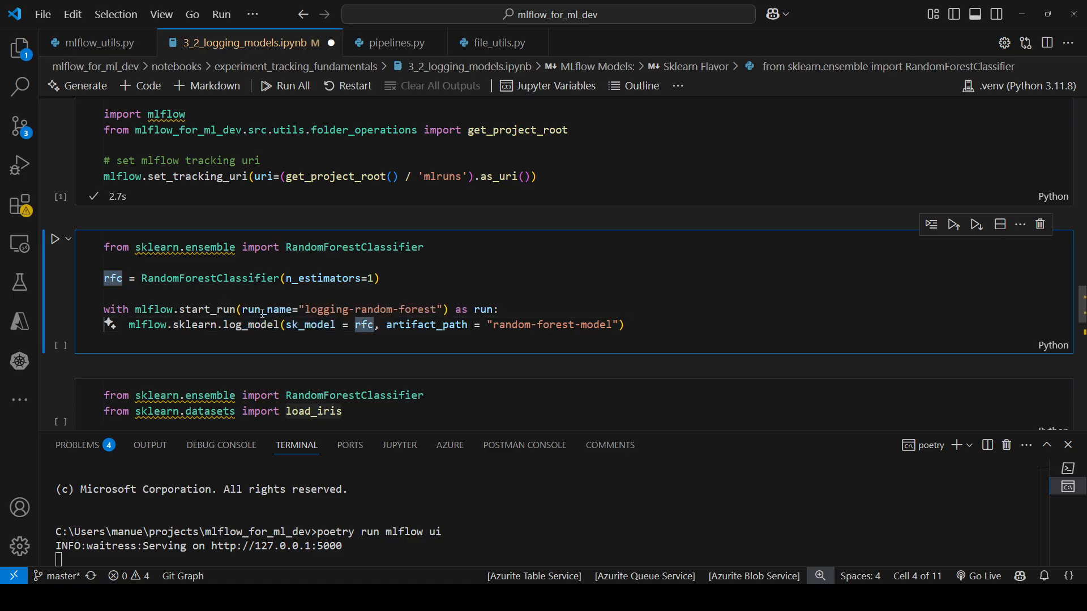
mouse_move(310, 325)
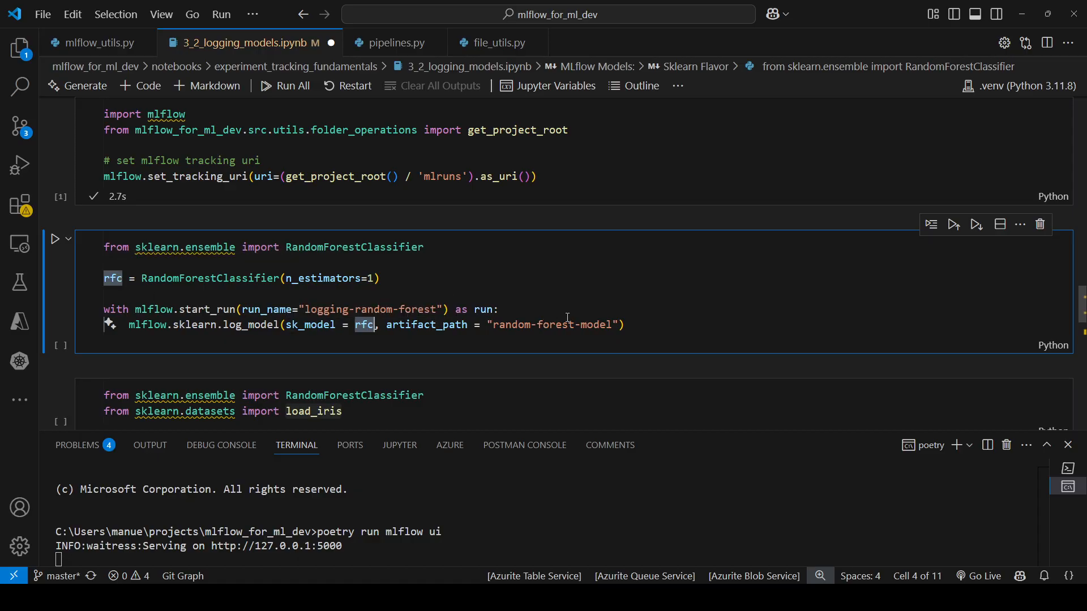
mouse_move(354, 246)
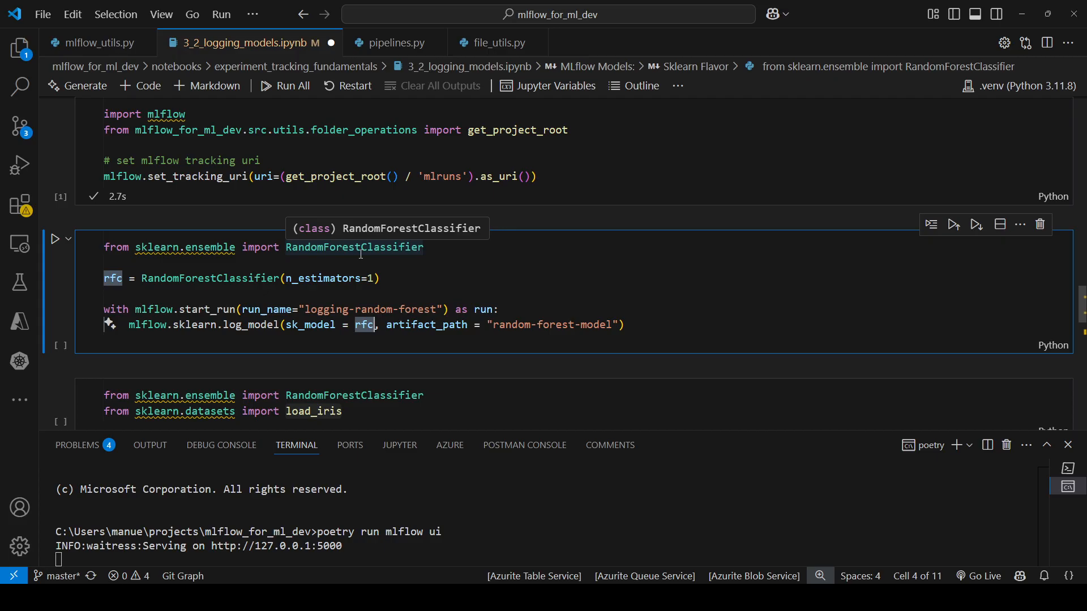
mouse_move(219, 294)
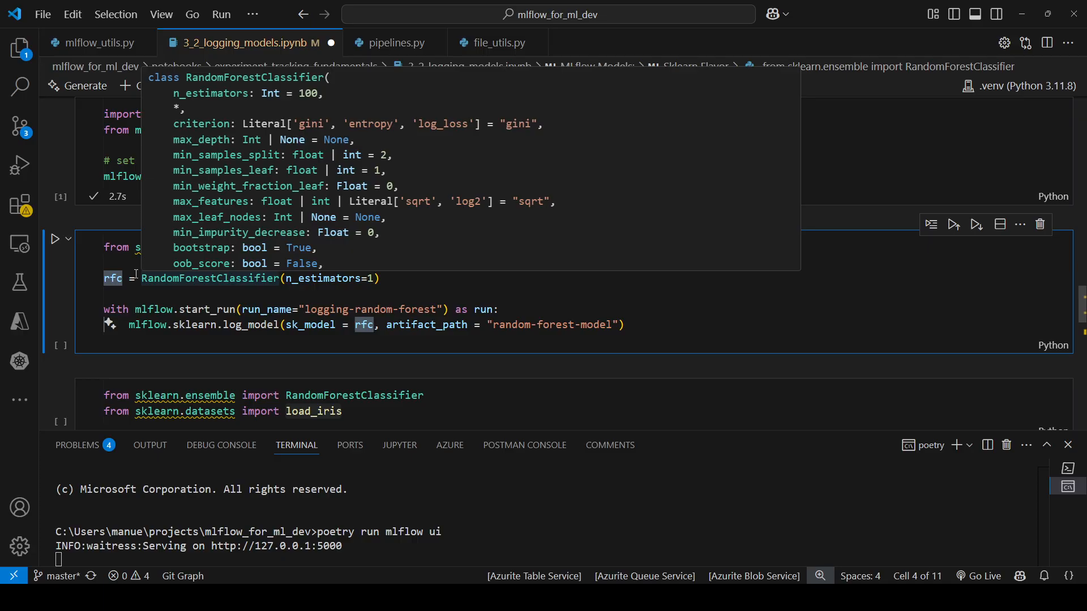
mouse_move(131, 283)
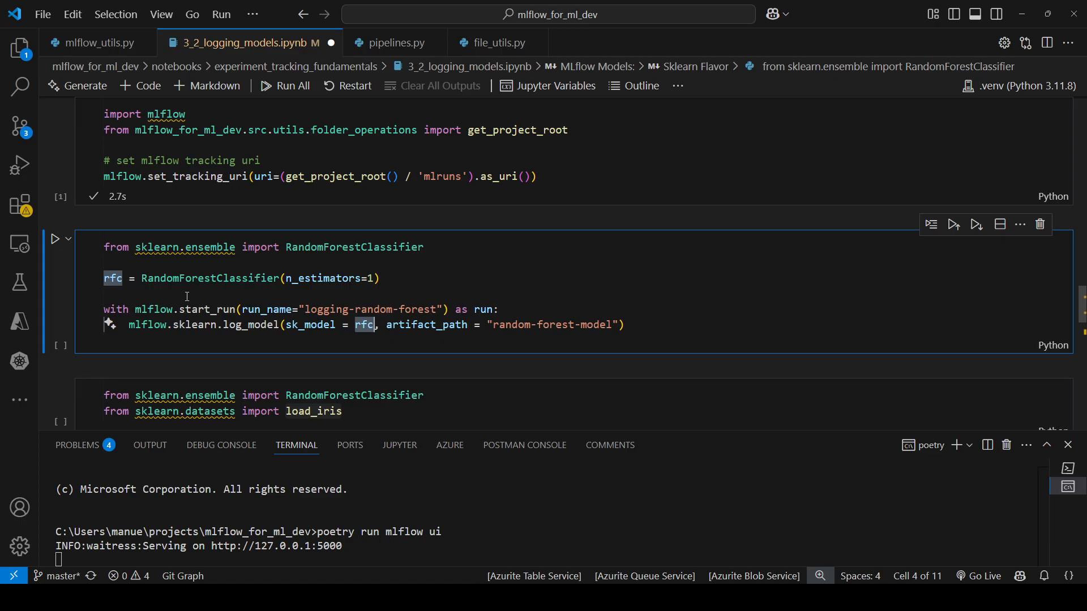
mouse_move(206, 297)
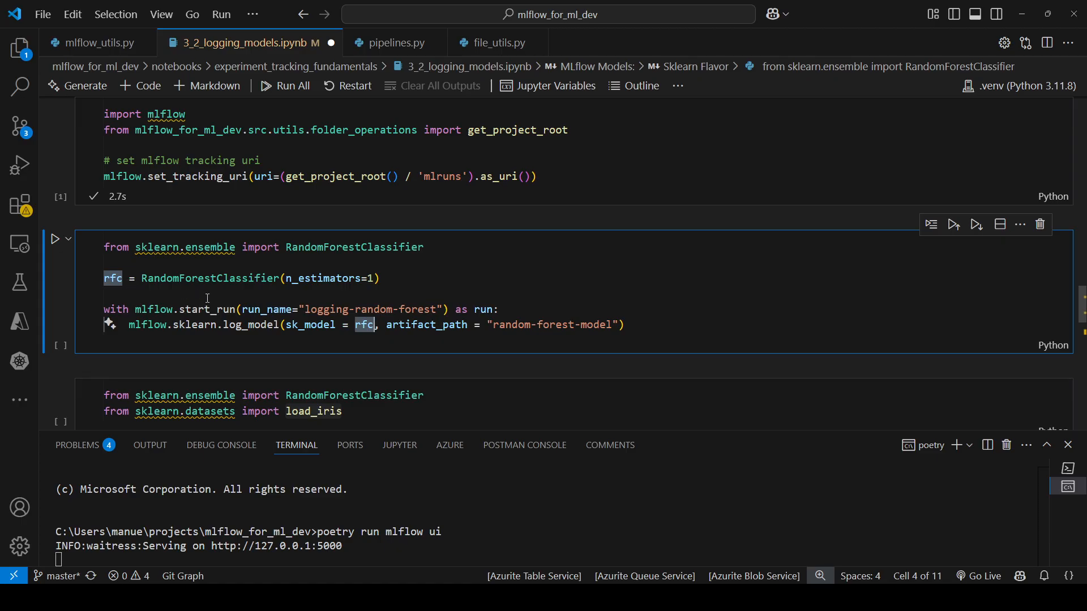
left_click(55, 239)
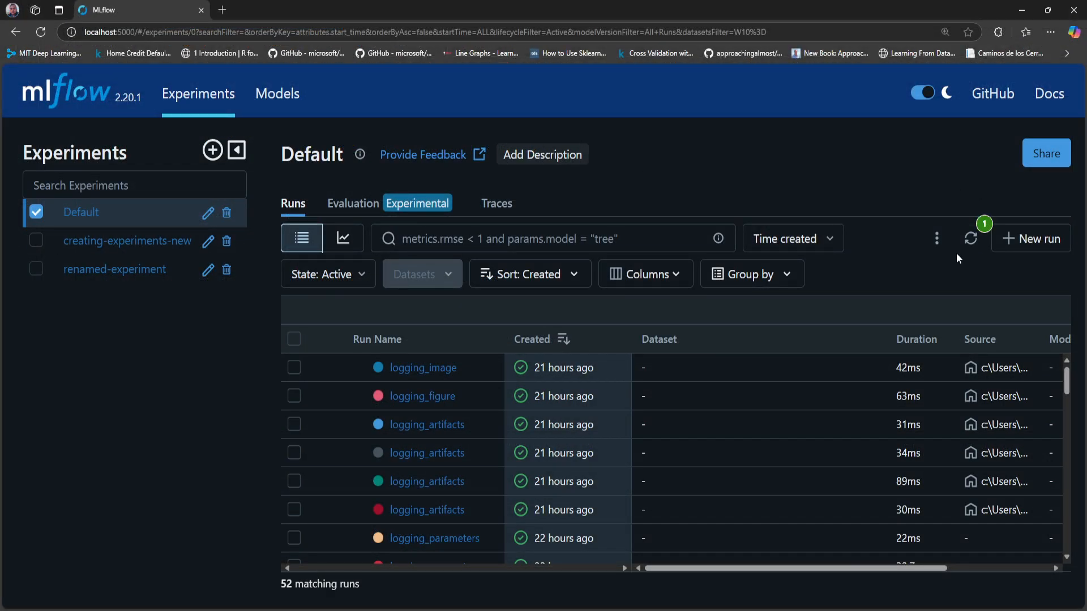
Refresh the runs table and open the new logging-random-forest run's details
left_click(972, 238)
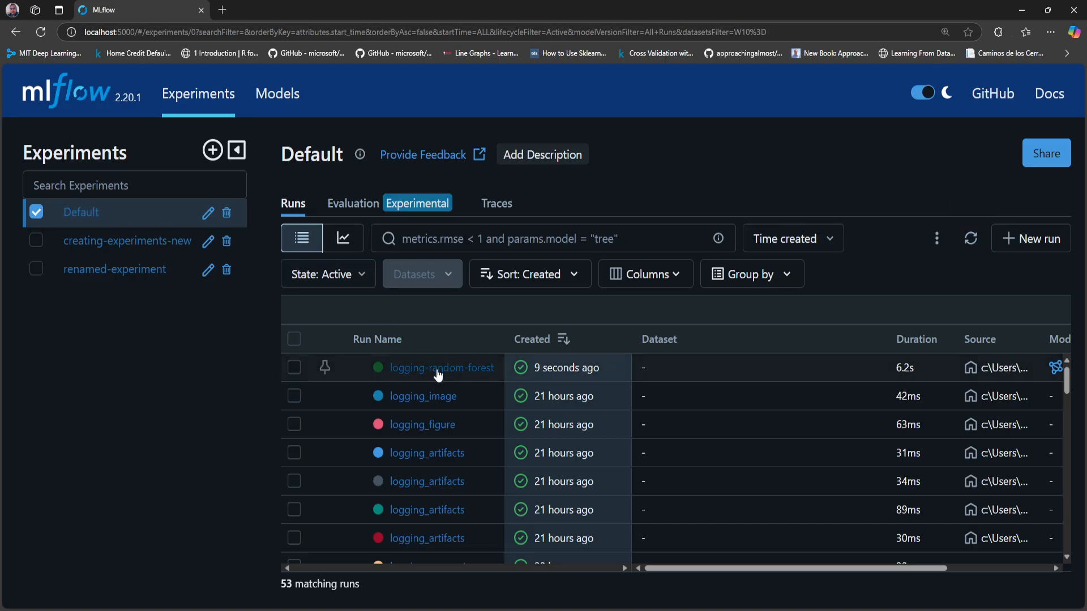
left_click(441, 368)
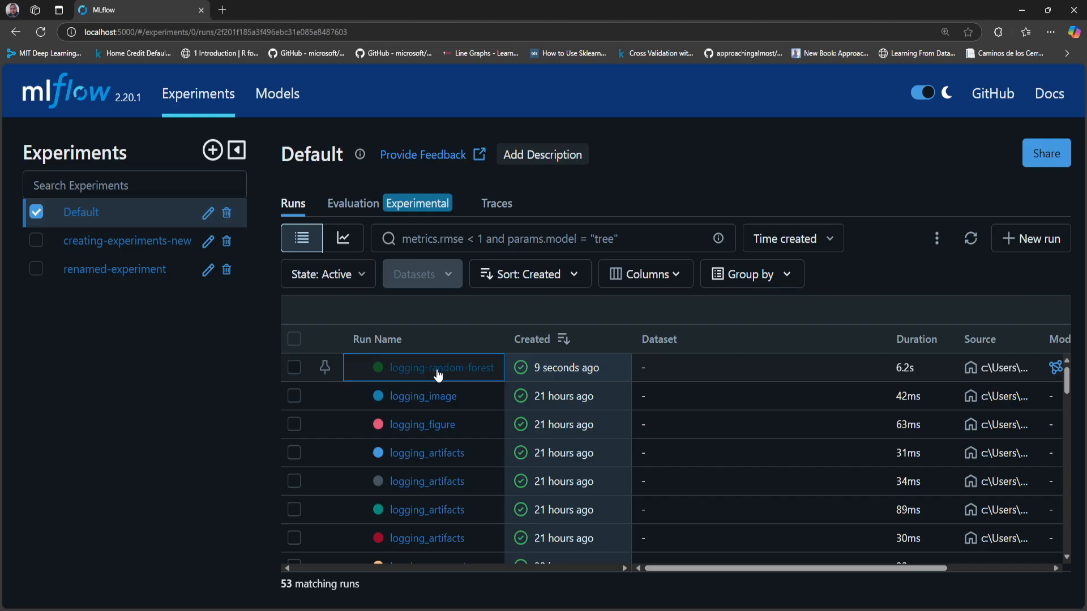
left_click(442, 368)
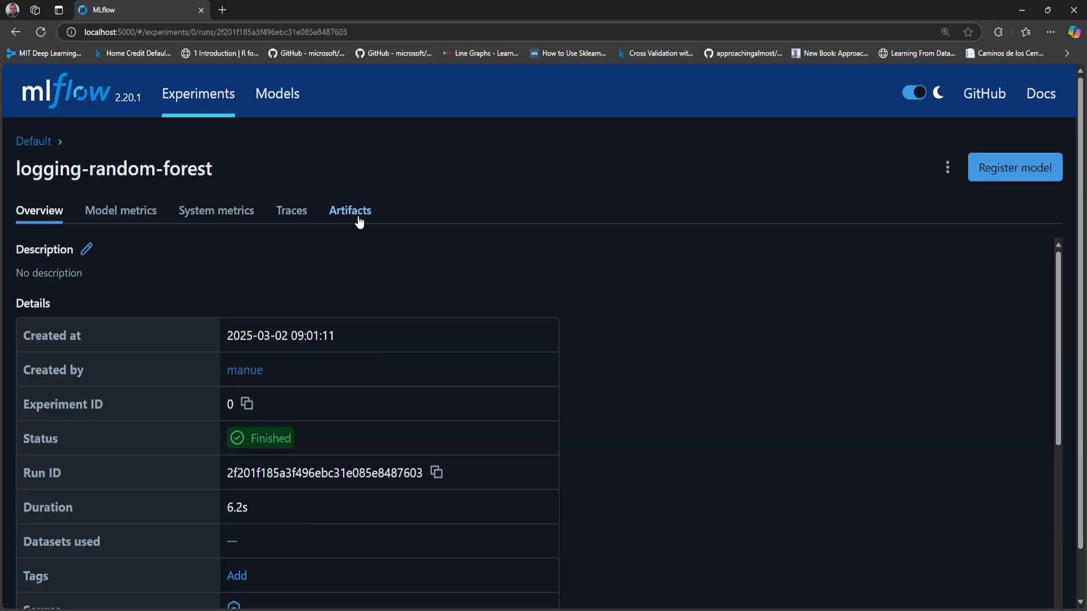
View the run's artifacts and display the MLmodel file inside random-forest-model
left_click(350, 210)
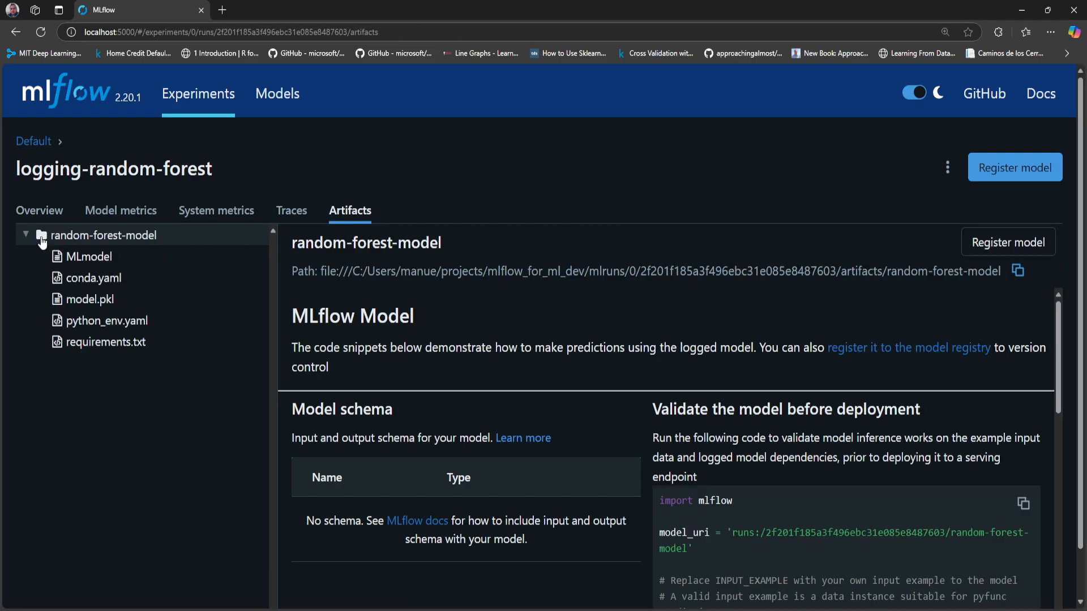
left_click(25, 236)
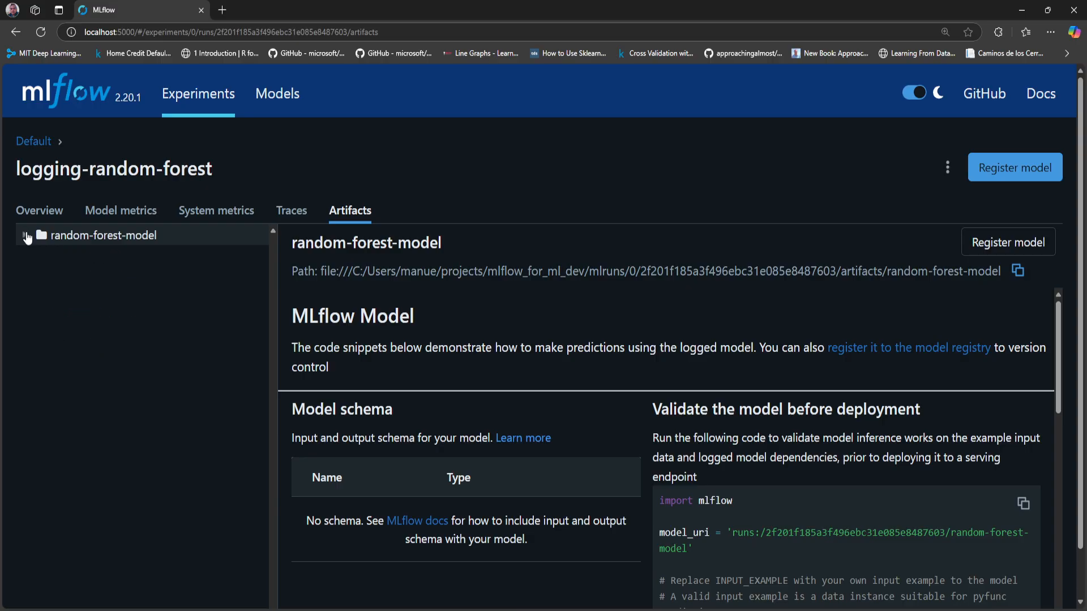
left_click(26, 235)
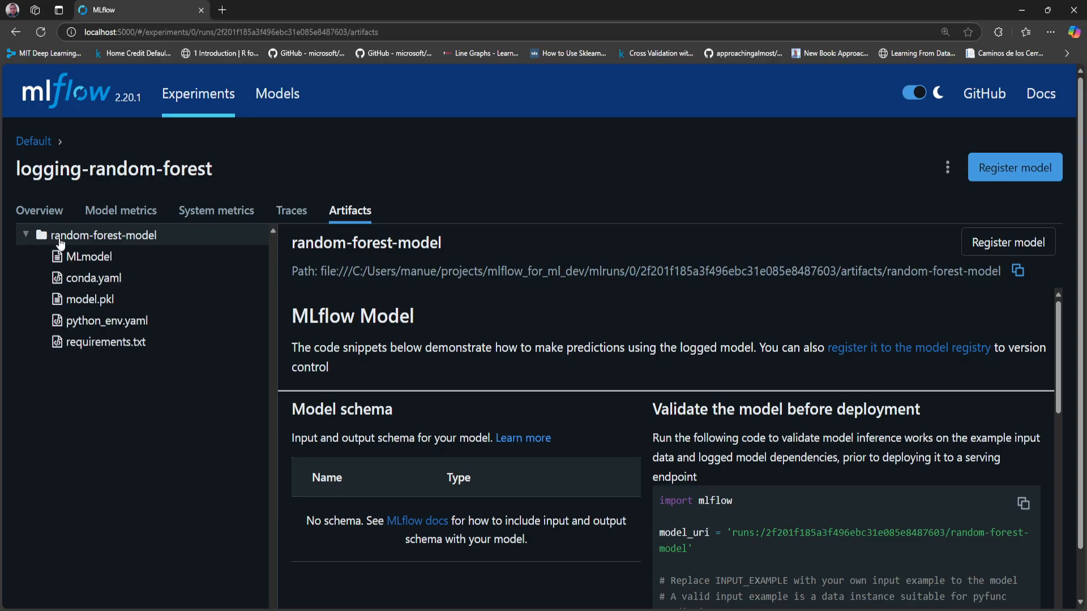
left_click(89, 256)
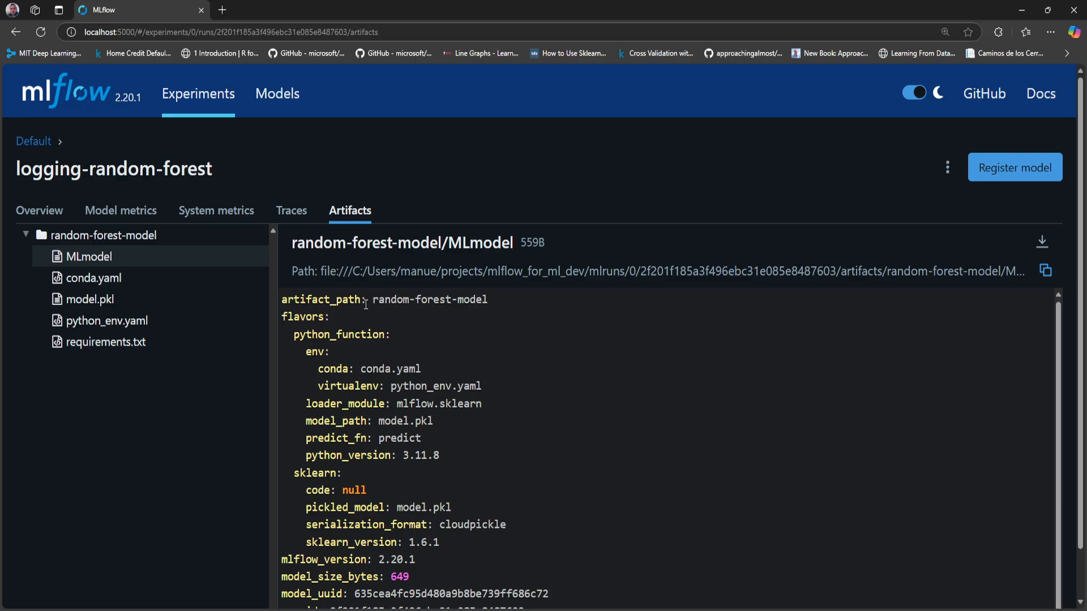
mouse_move(301, 317)
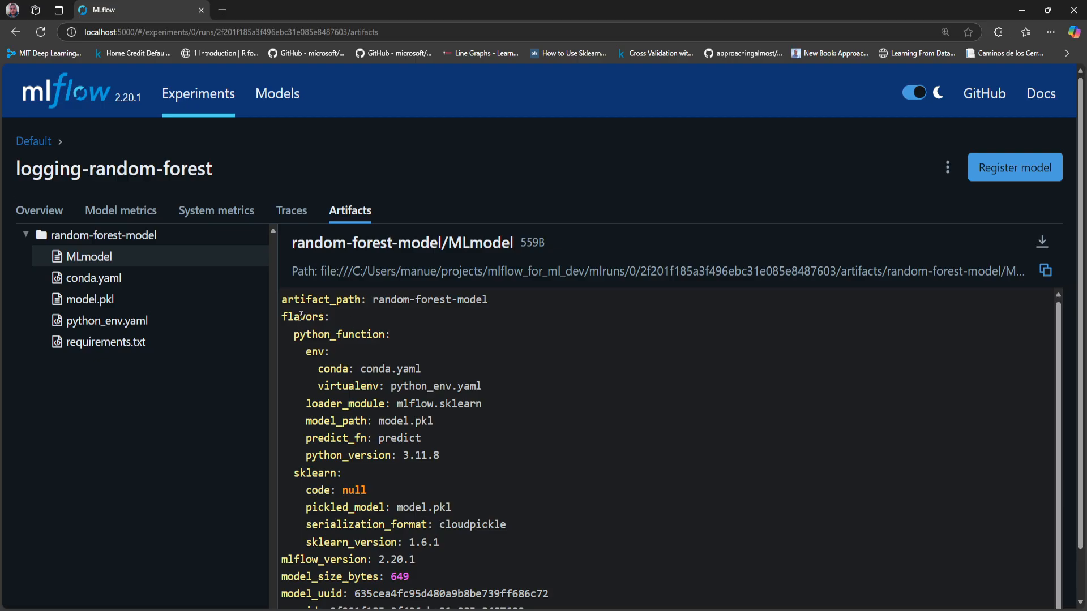
double_click(338, 334)
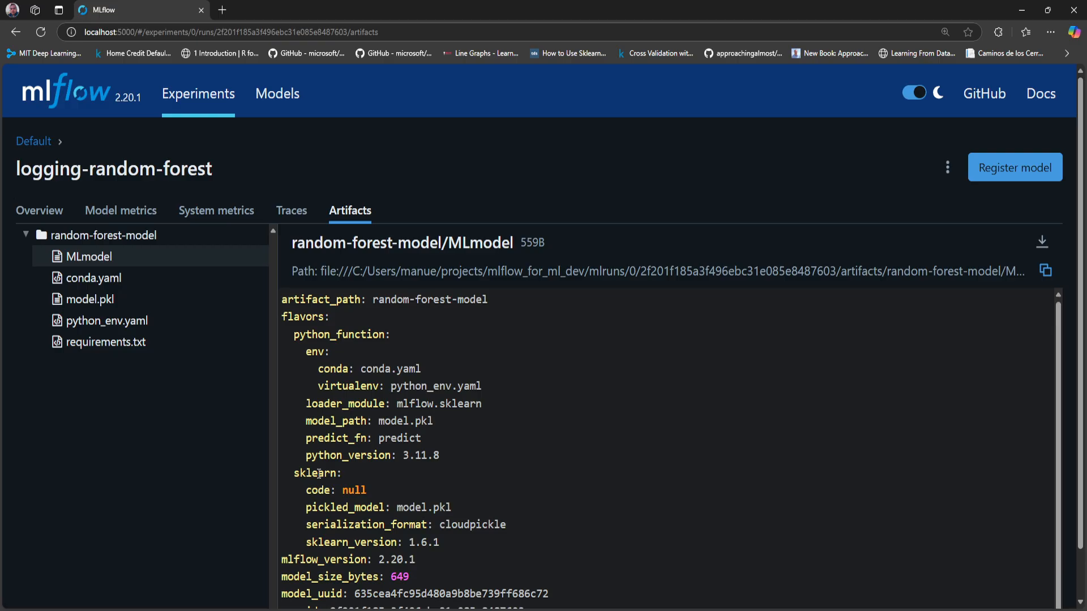
mouse_move(215, 306)
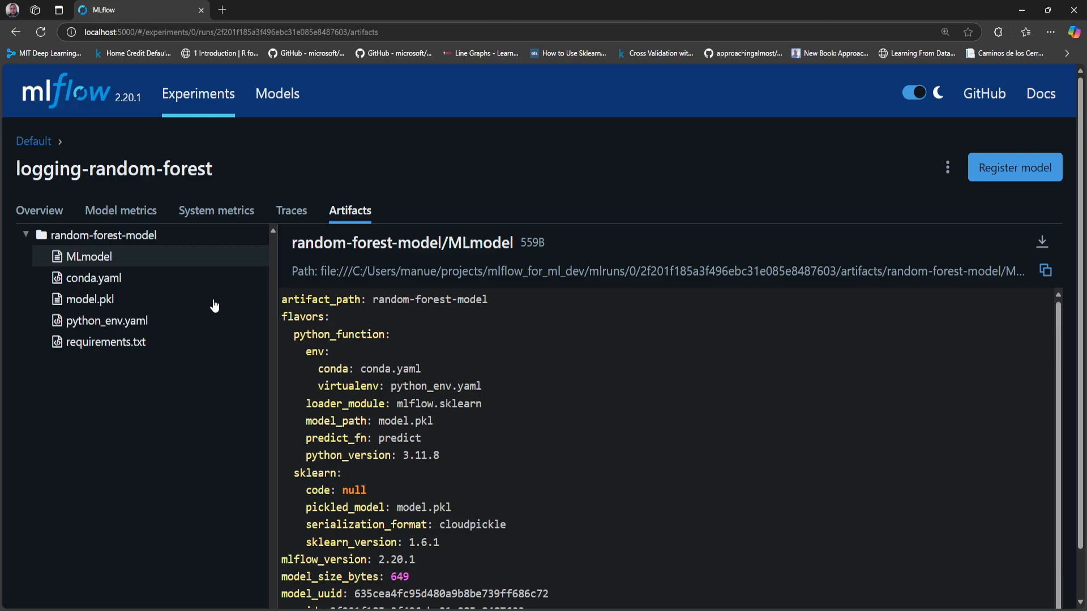
mouse_move(96, 284)
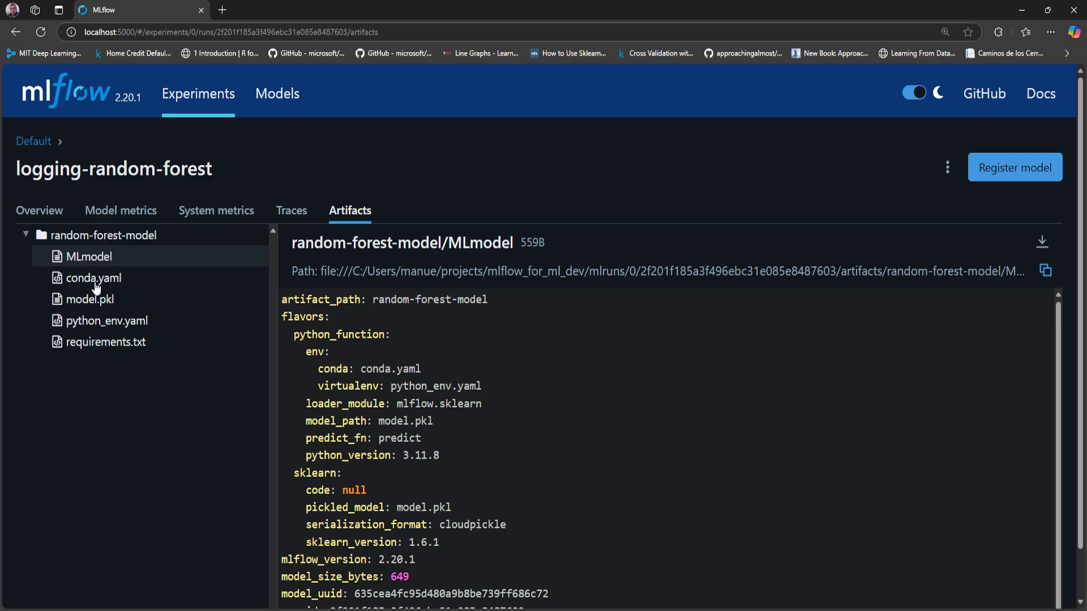
mouse_move(116, 334)
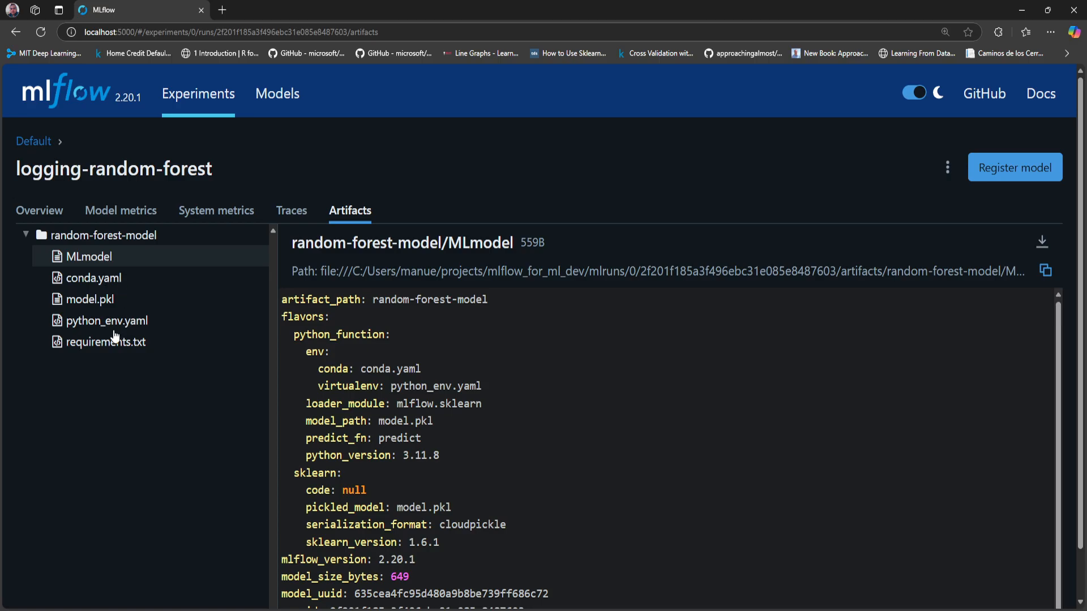
Inspect python_env.yaml and requirements.txt, then show the model.pkl artifact
left_click(106, 321)
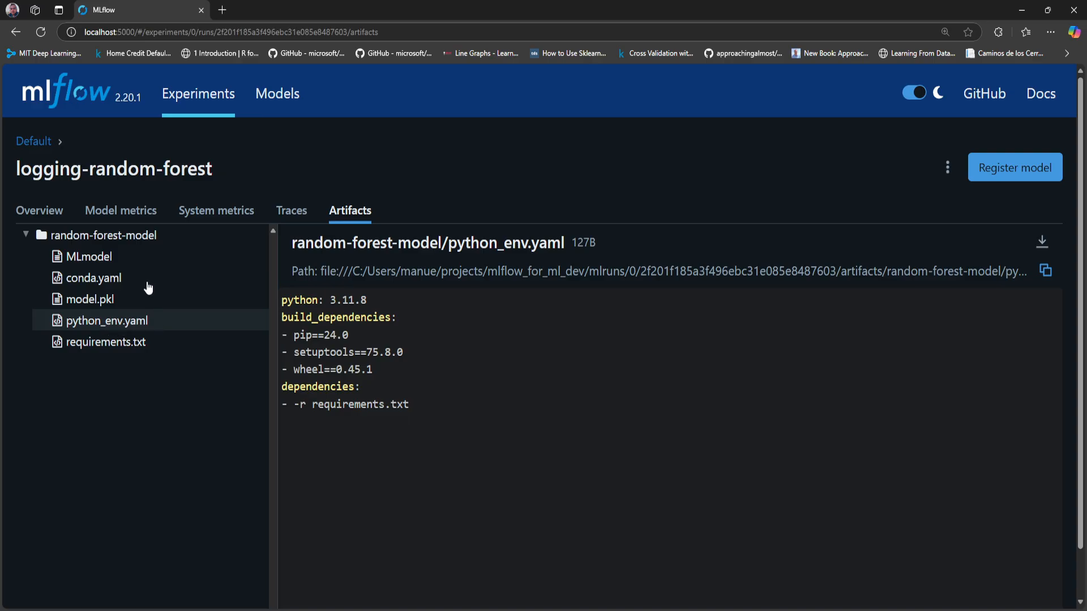
mouse_move(127, 353)
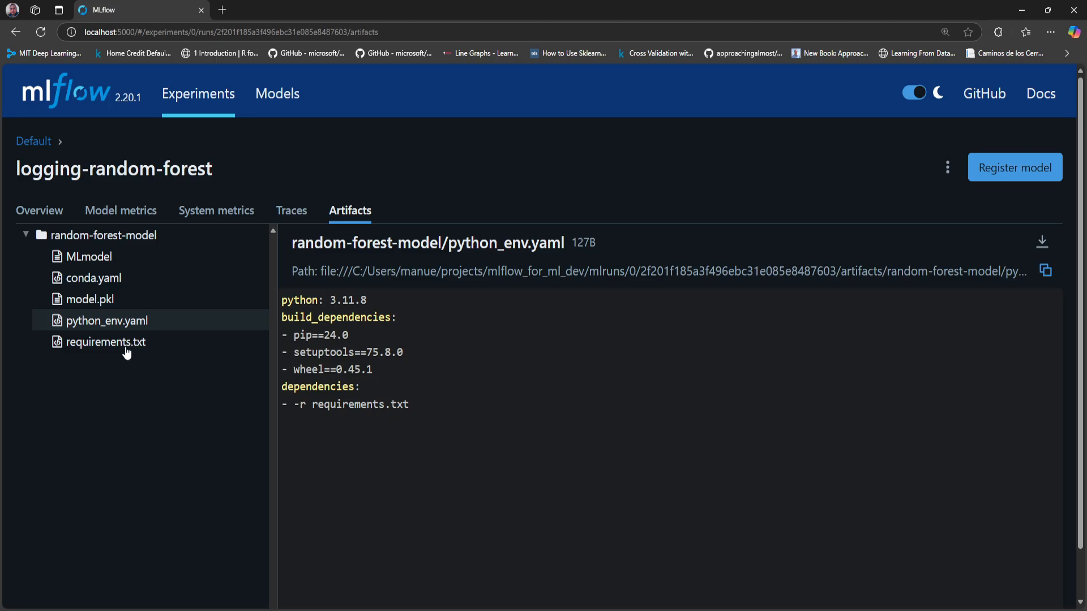
left_click(106, 342)
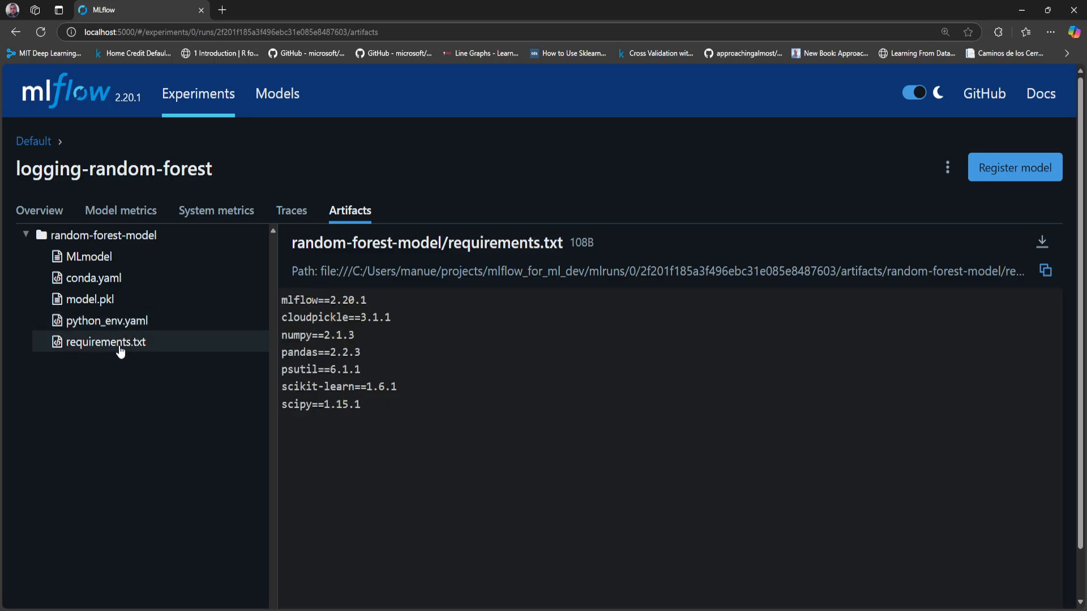
mouse_move(412, 345)
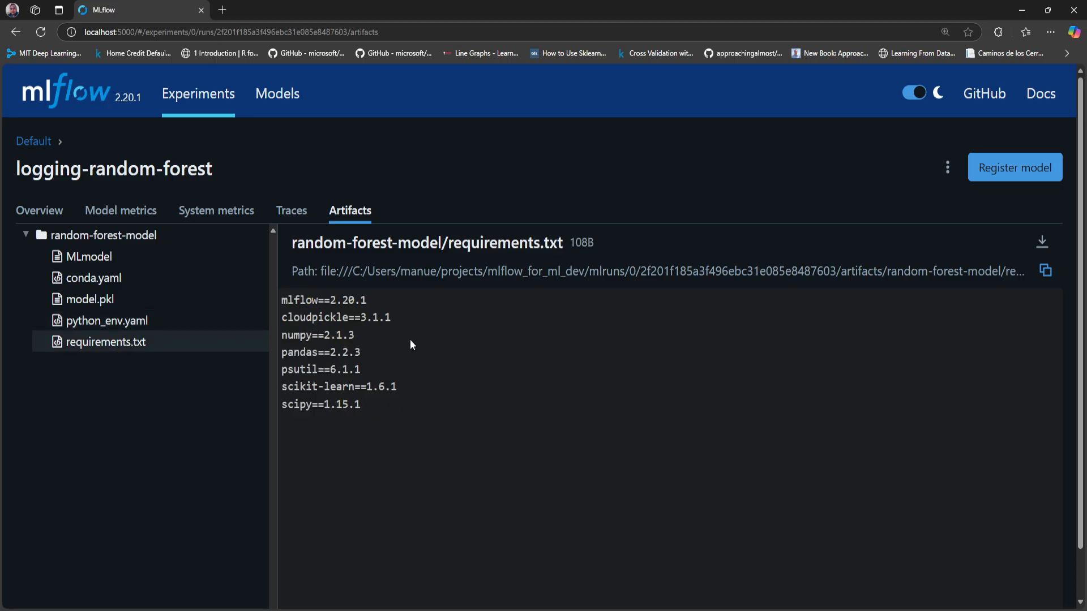
mouse_move(419, 341)
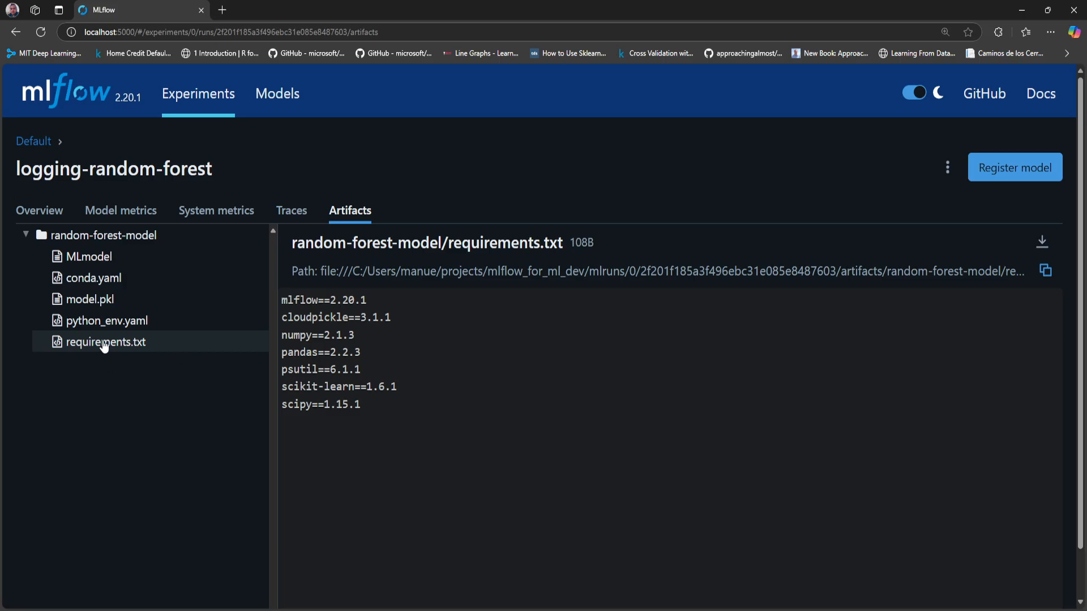
mouse_move(429, 389)
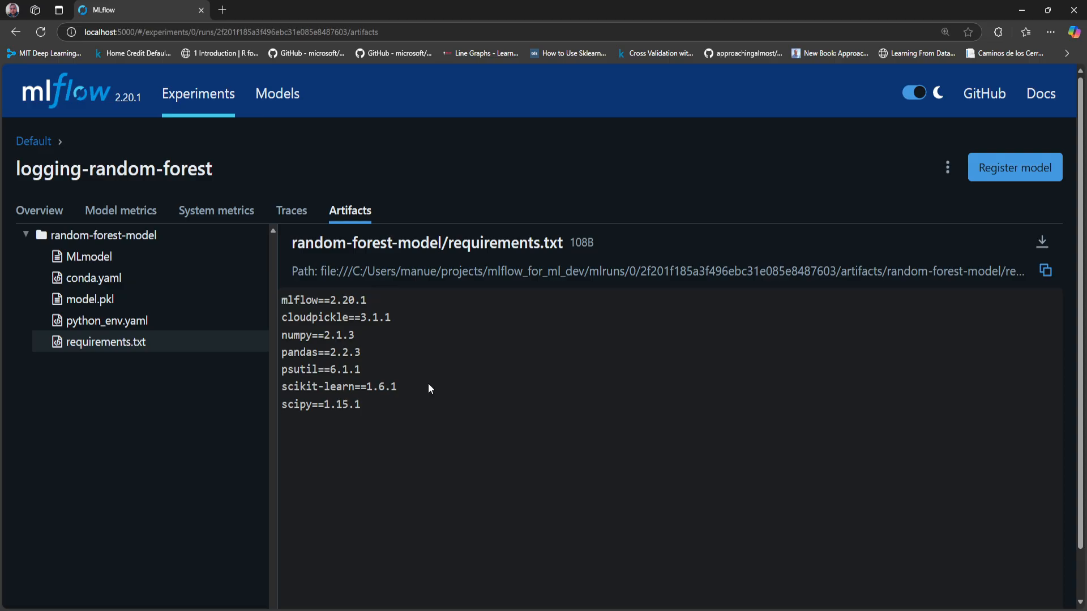
mouse_move(430, 380)
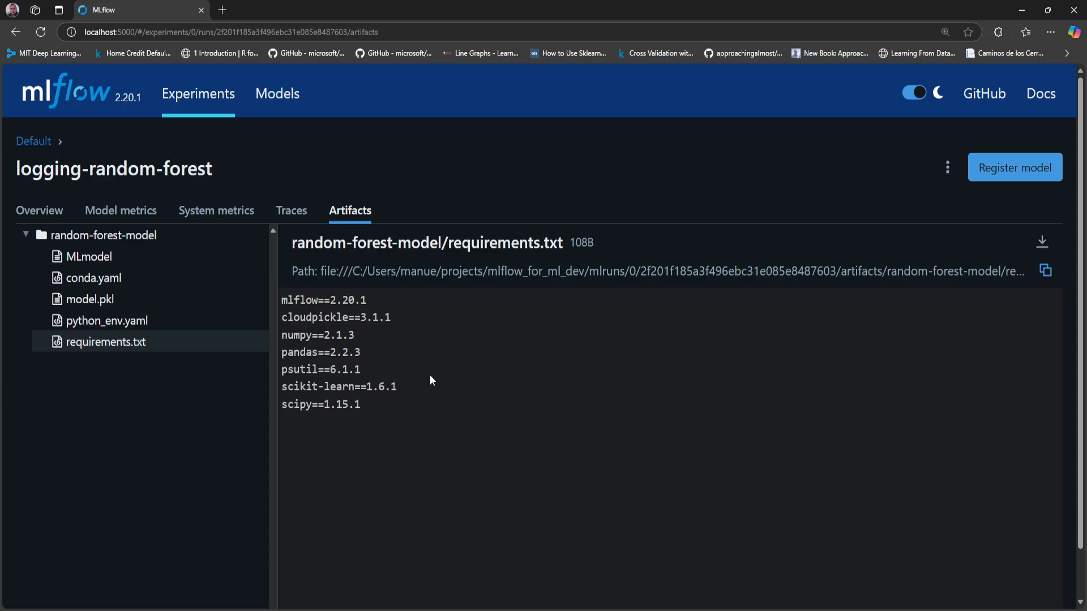
mouse_move(792, 482)
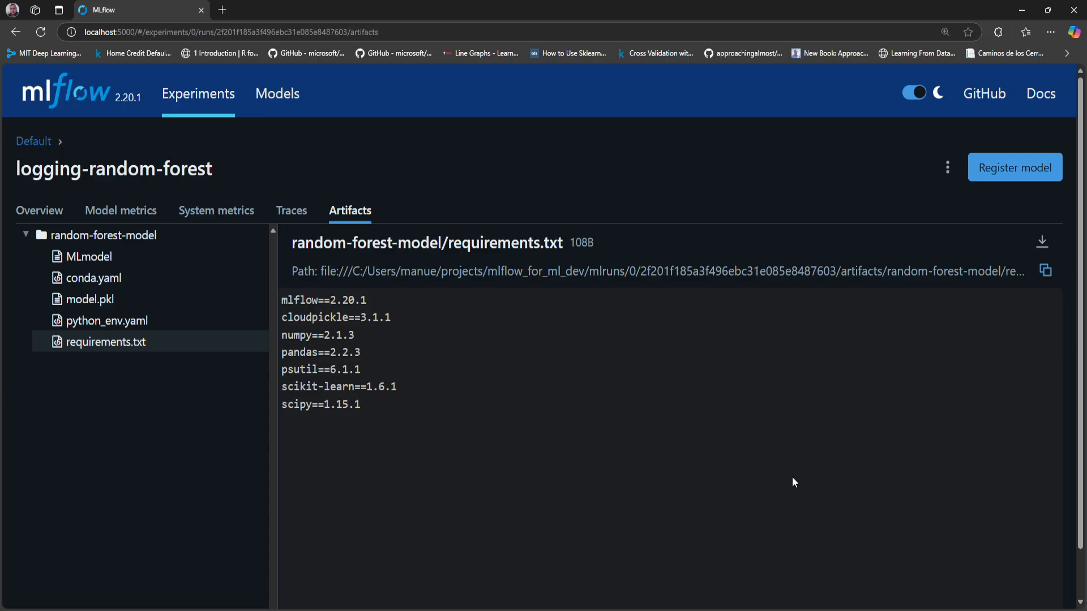
mouse_move(766, 463)
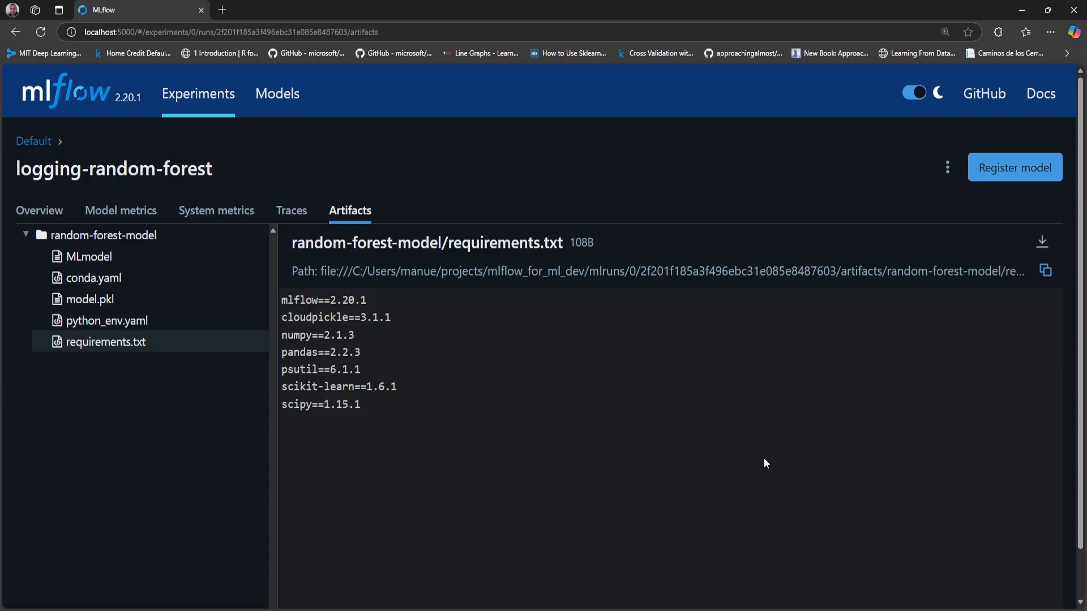
mouse_move(249, 329)
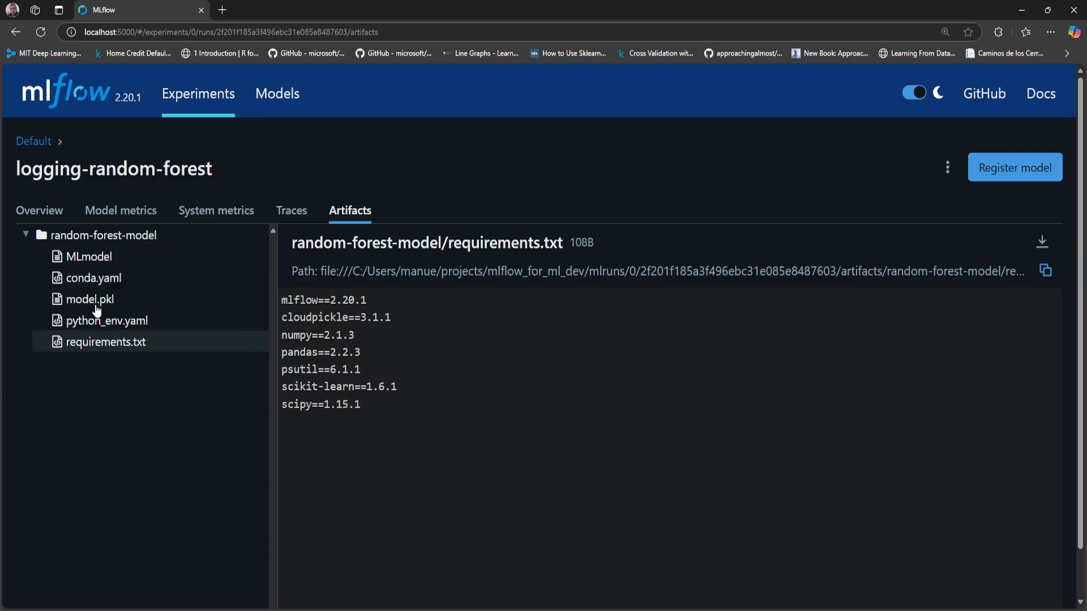
left_click(90, 298)
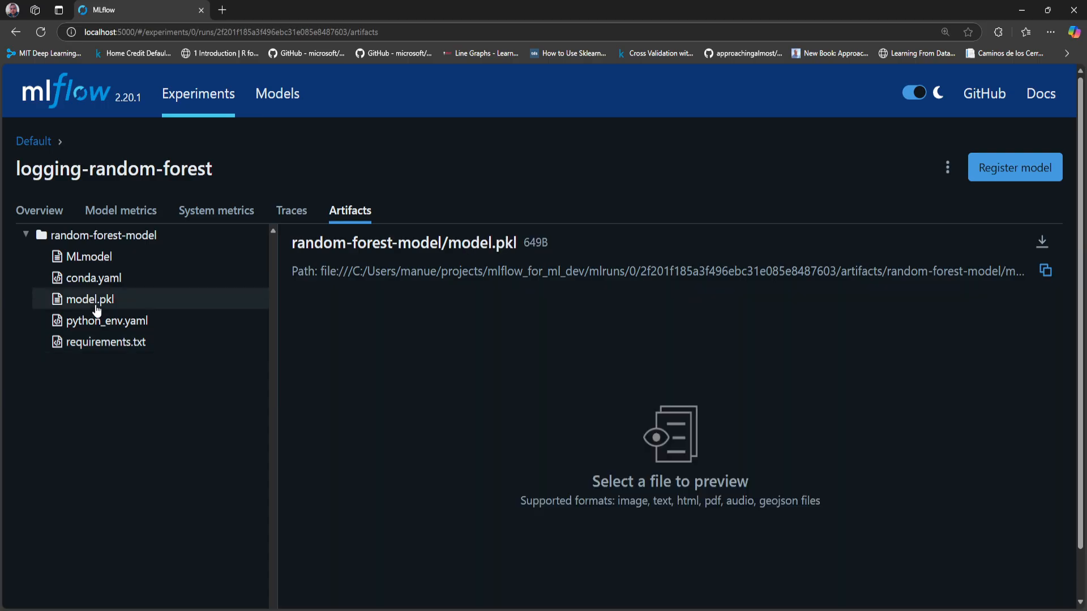
mouse_move(480, 308)
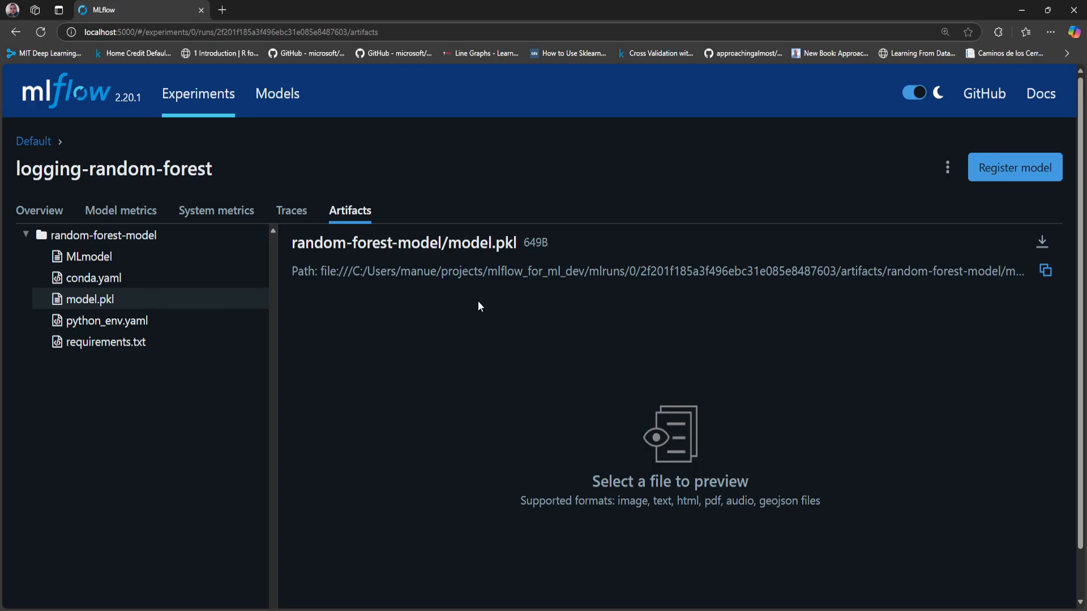
mouse_move(447, 319)
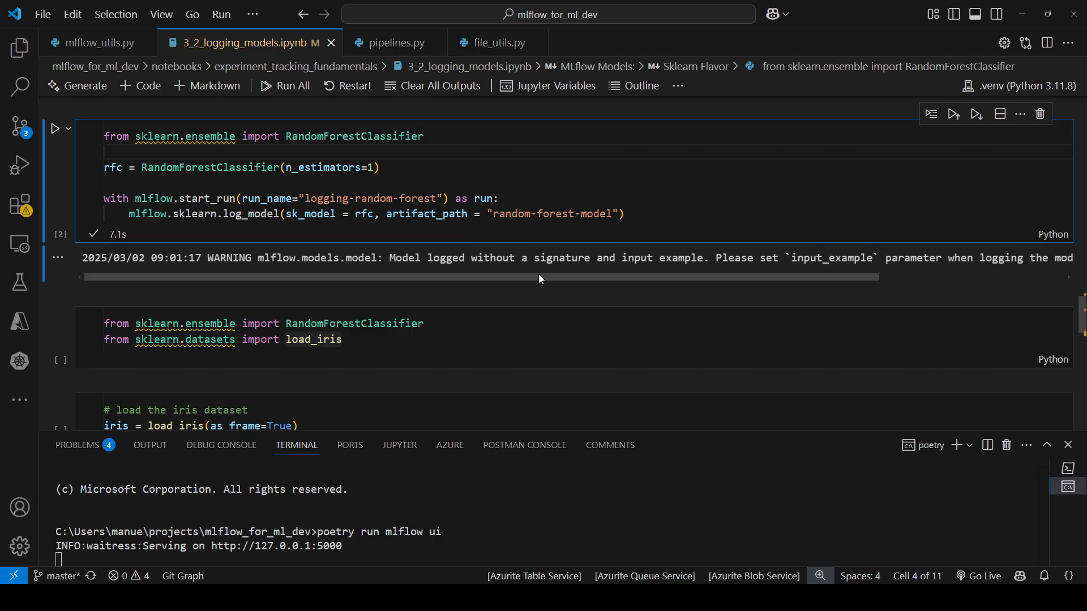
Run the cell importing RandomForestClassifier and load_iris
scroll("down", 3)
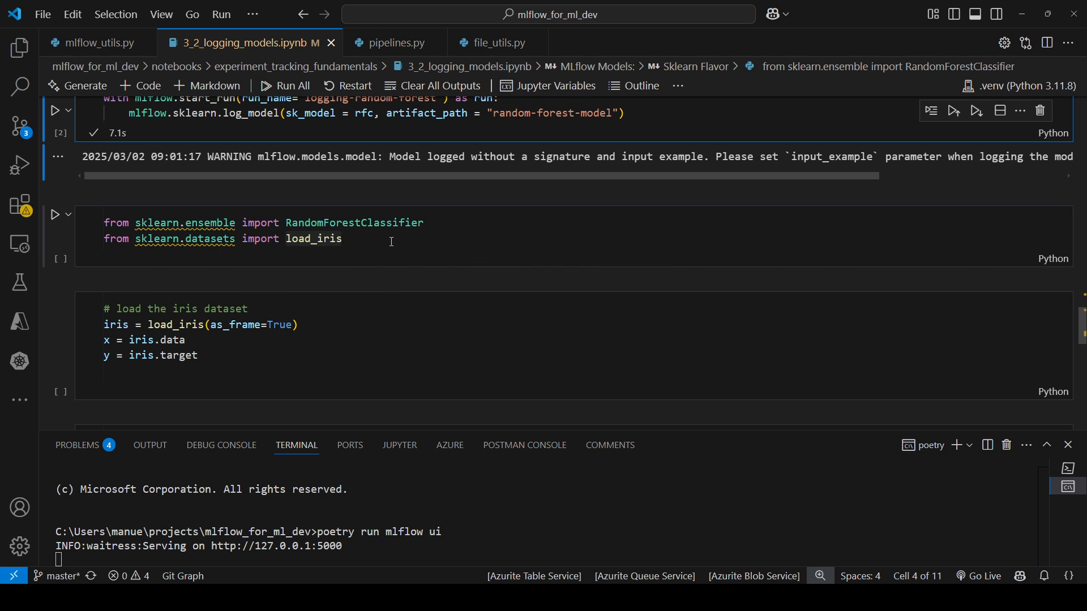
left_click(56, 215)
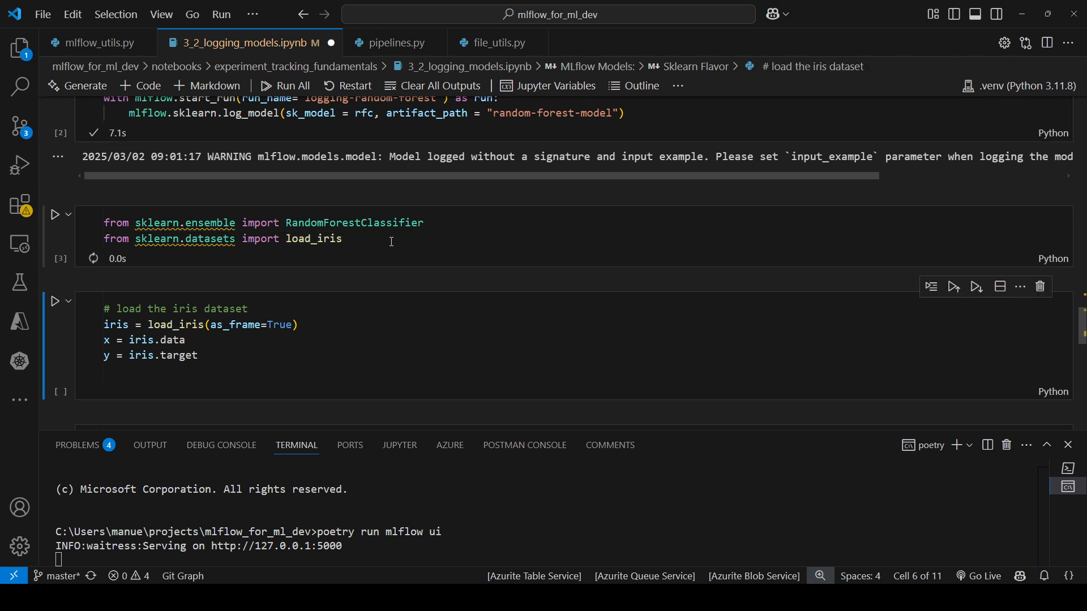
mouse_move(320, 237)
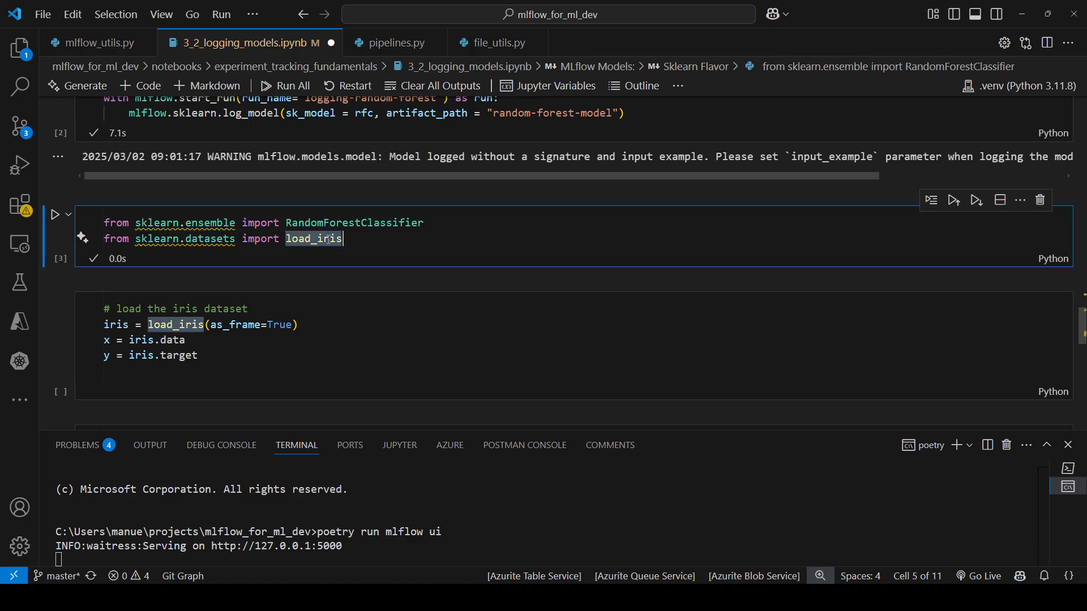
mouse_move(164, 238)
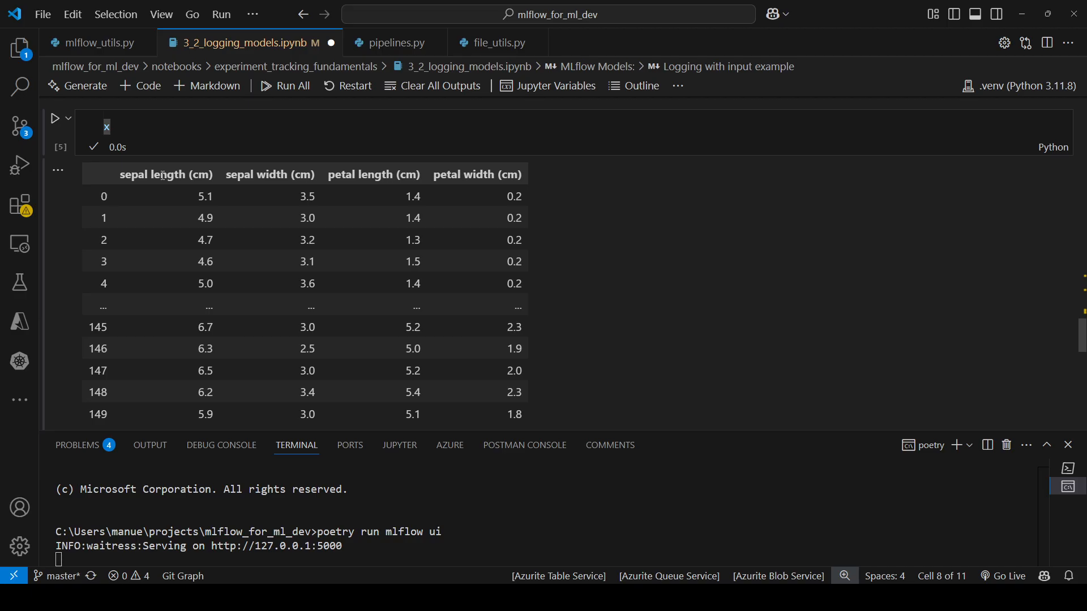
mouse_move(338, 173)
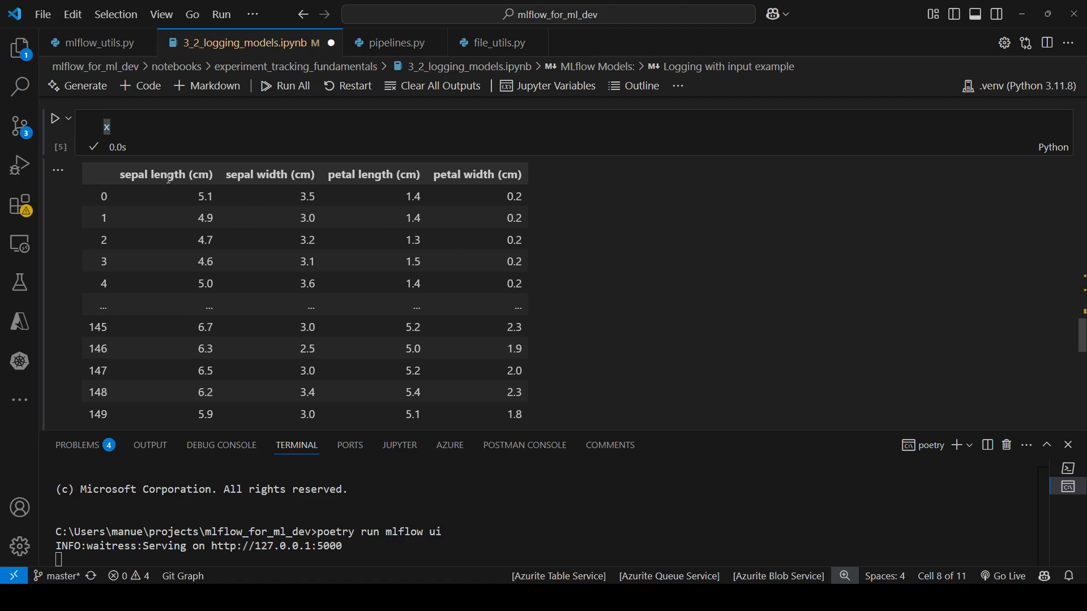
mouse_move(291, 174)
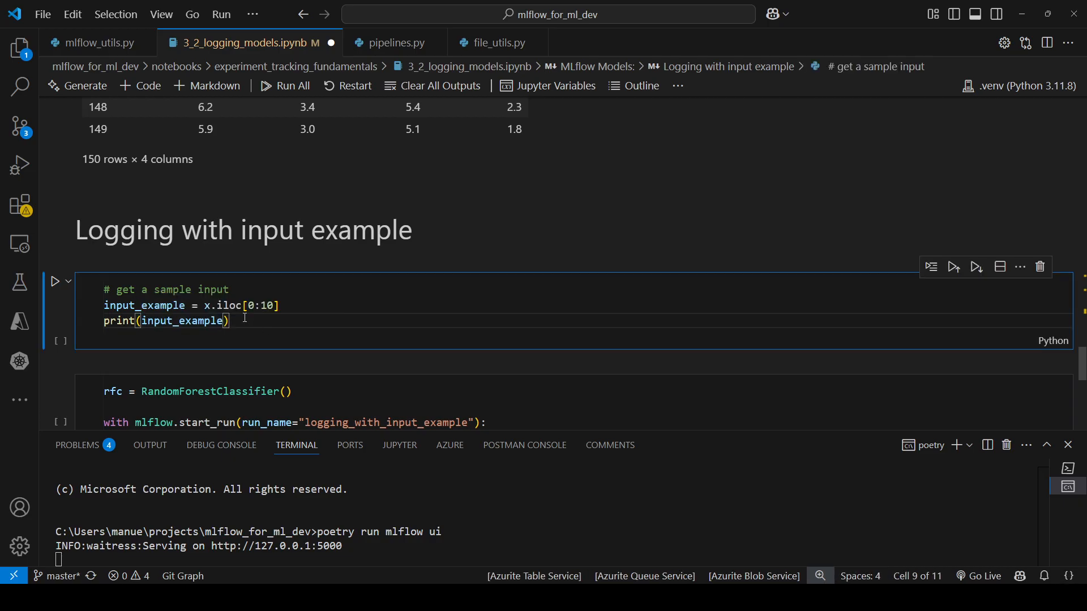
Run the cell printing the first ten iris rows used as the input example
left_click(54, 281)
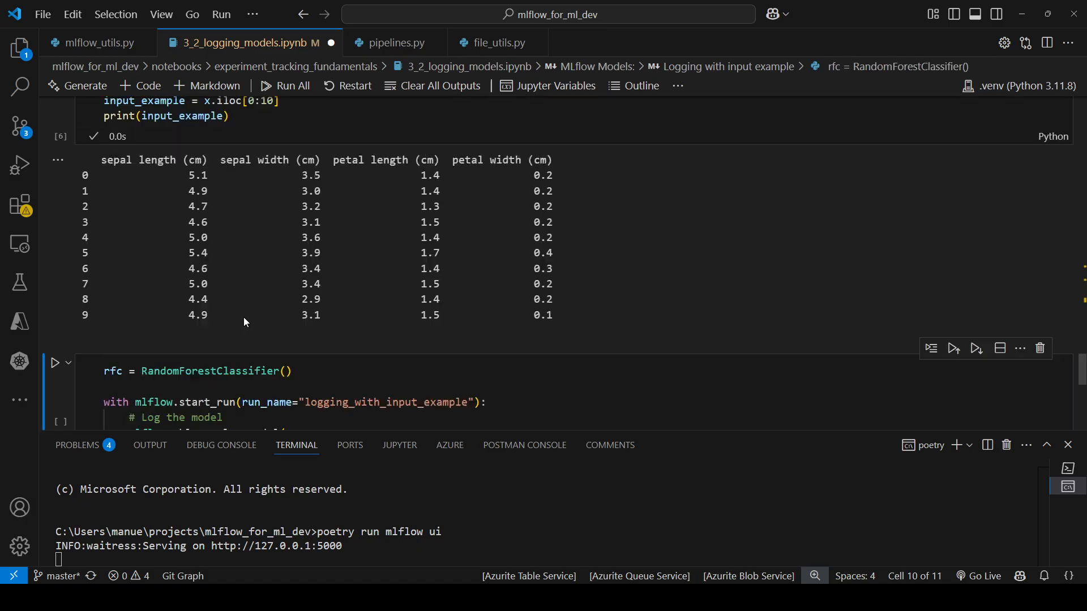
scroll("down", 3)
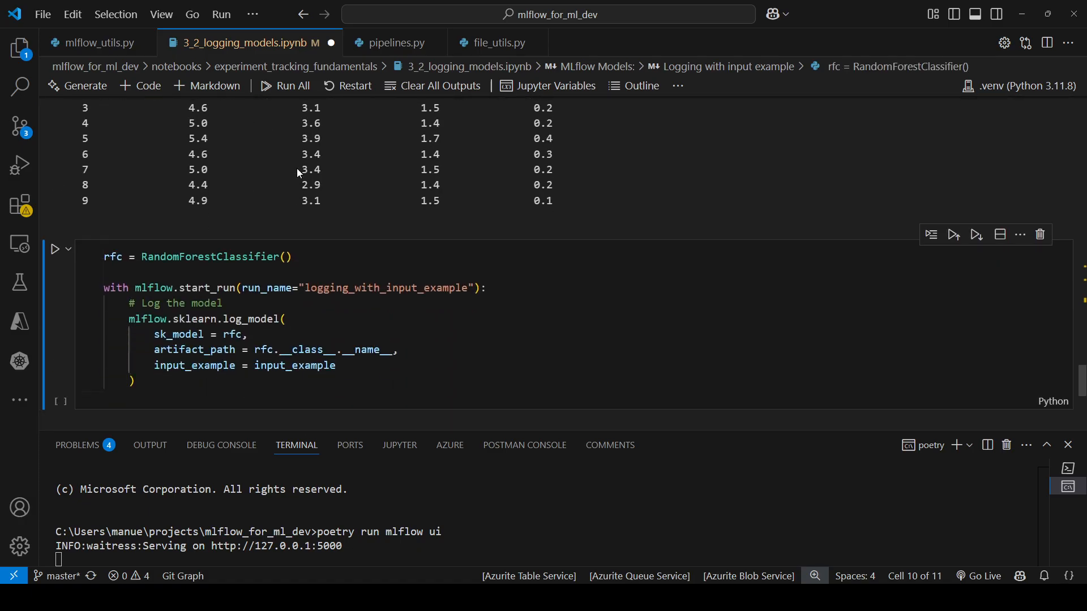
mouse_move(215, 289)
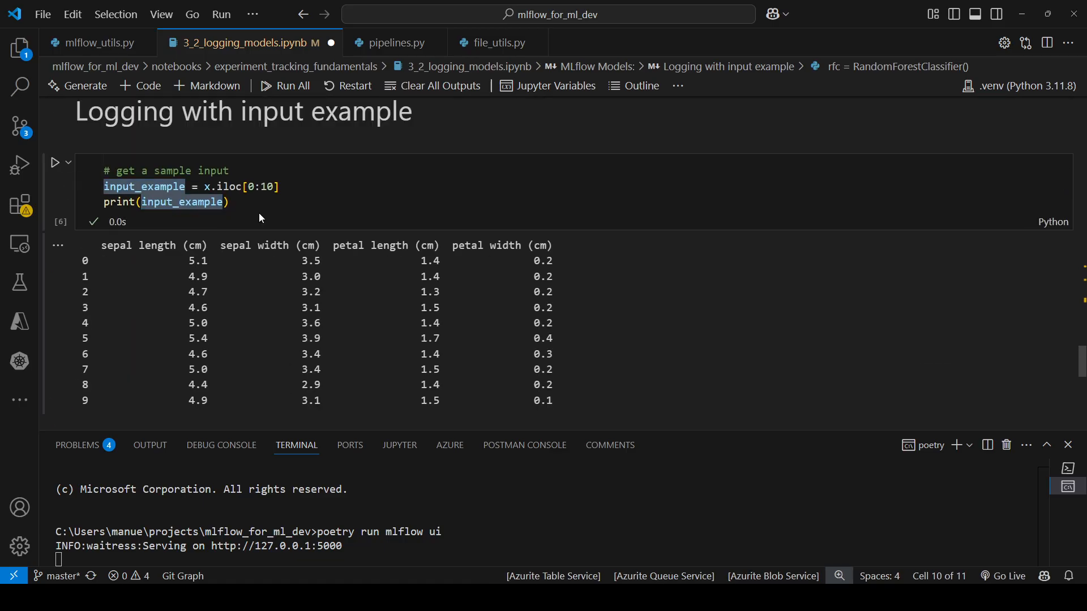
scroll("down", 3)
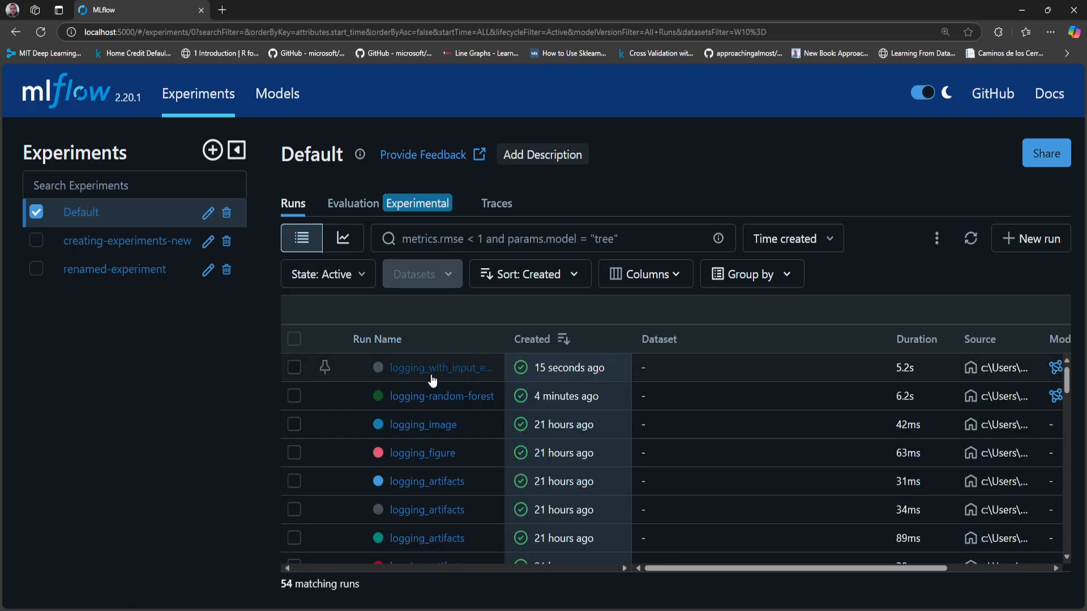
Open the logging_with_input_example run and show its RandomForestClassifier artifacts
left_click(439, 368)
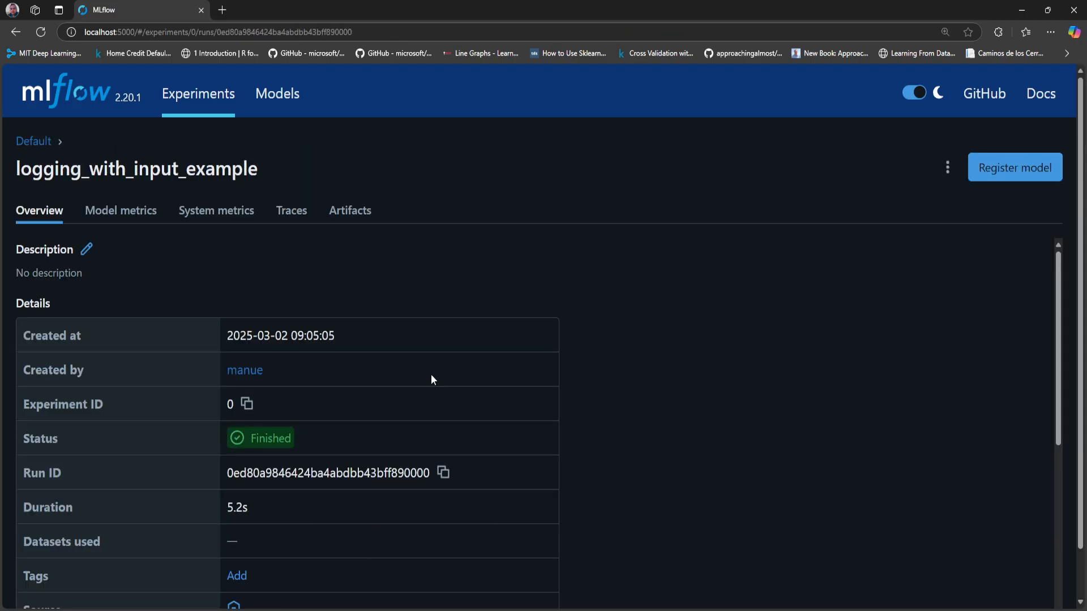
mouse_move(344, 220)
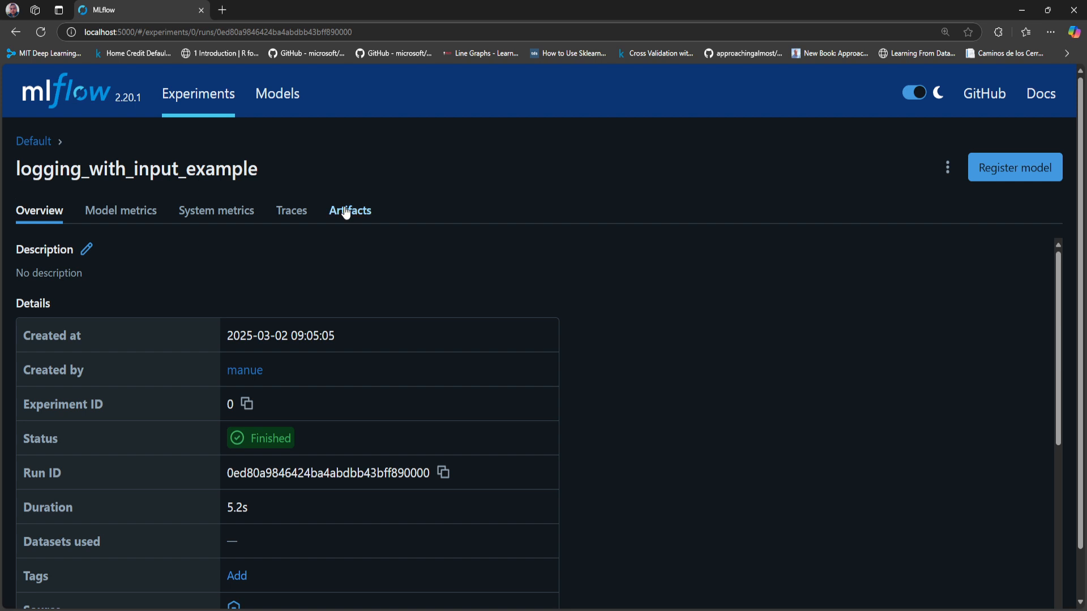
left_click(350, 211)
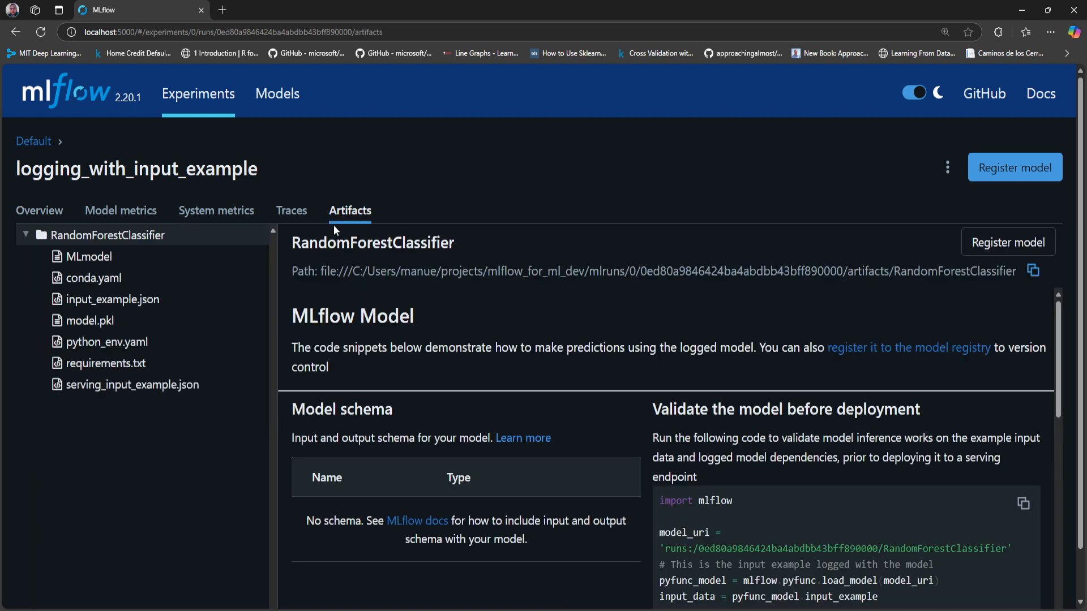
mouse_move(142, 307)
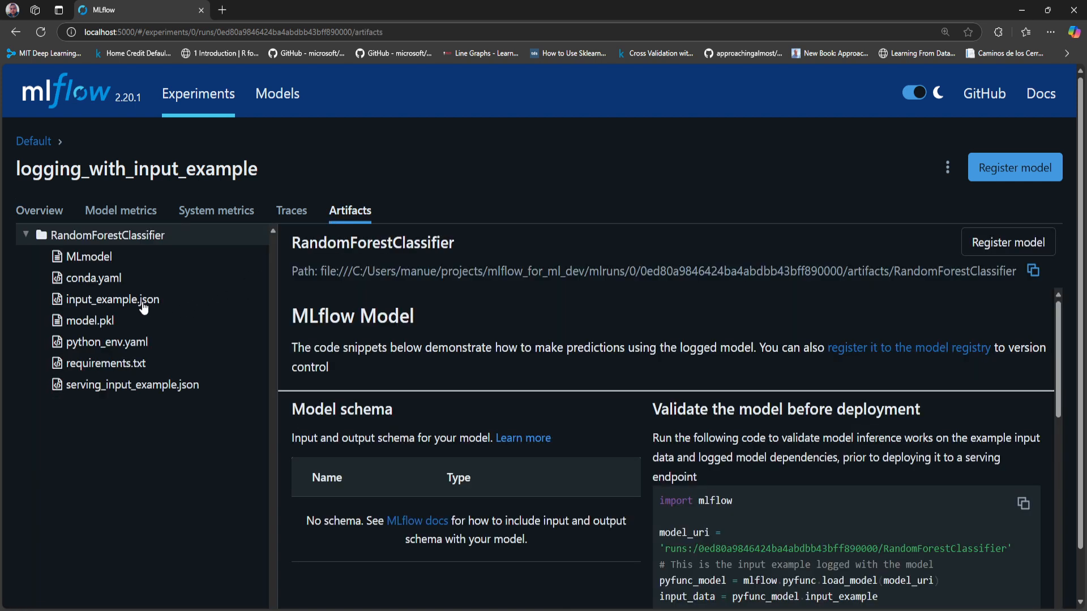
Preview input_example.json with the four iris feature columns and sample rows
left_click(112, 299)
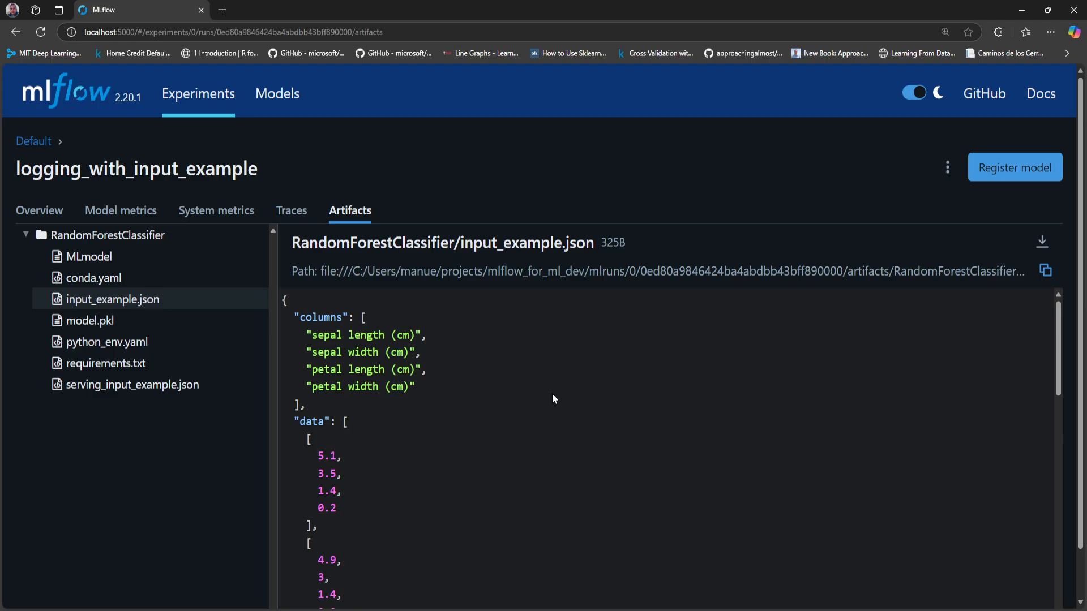
mouse_move(313, 334)
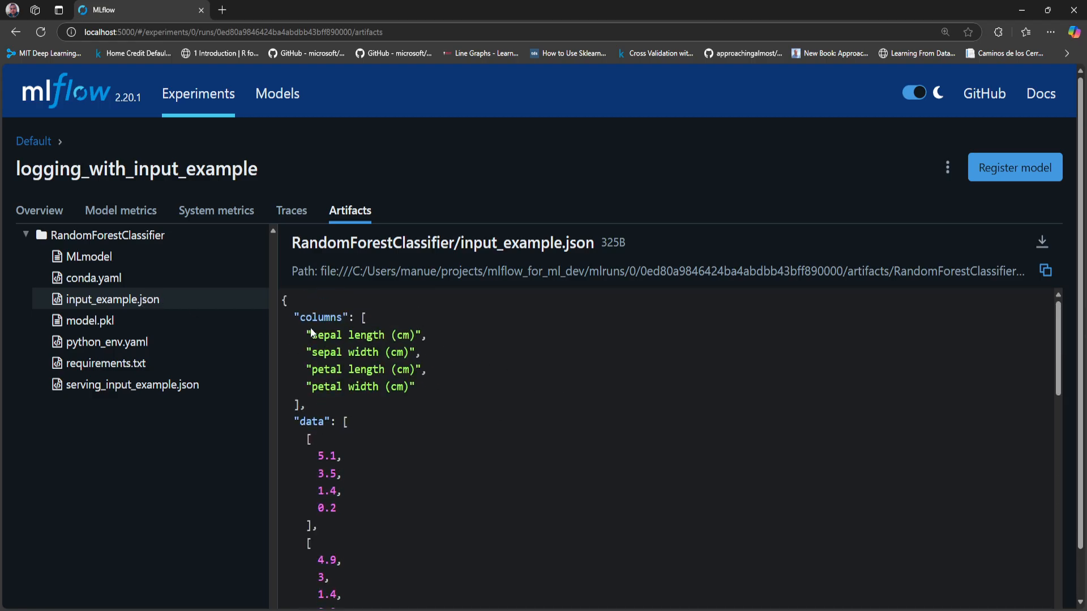
scroll("down", 3)
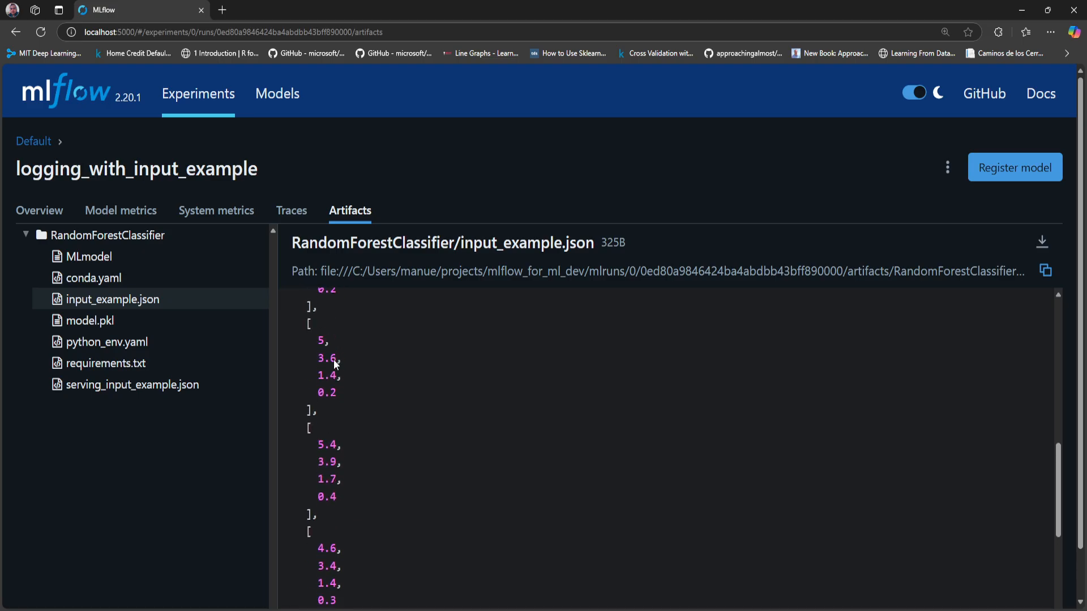
scroll("down", 3)
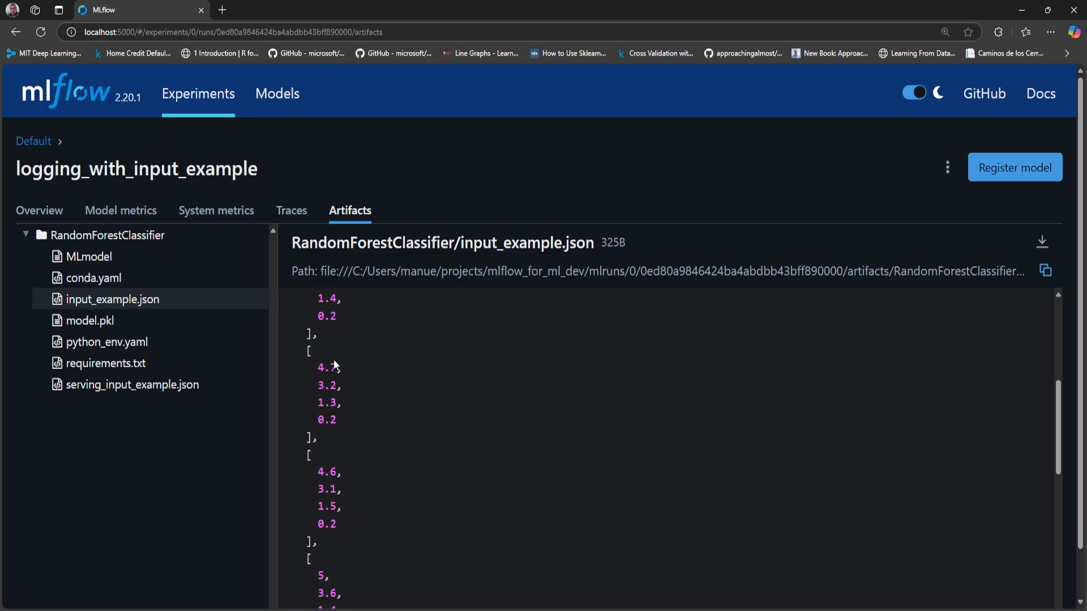
mouse_move(119, 296)
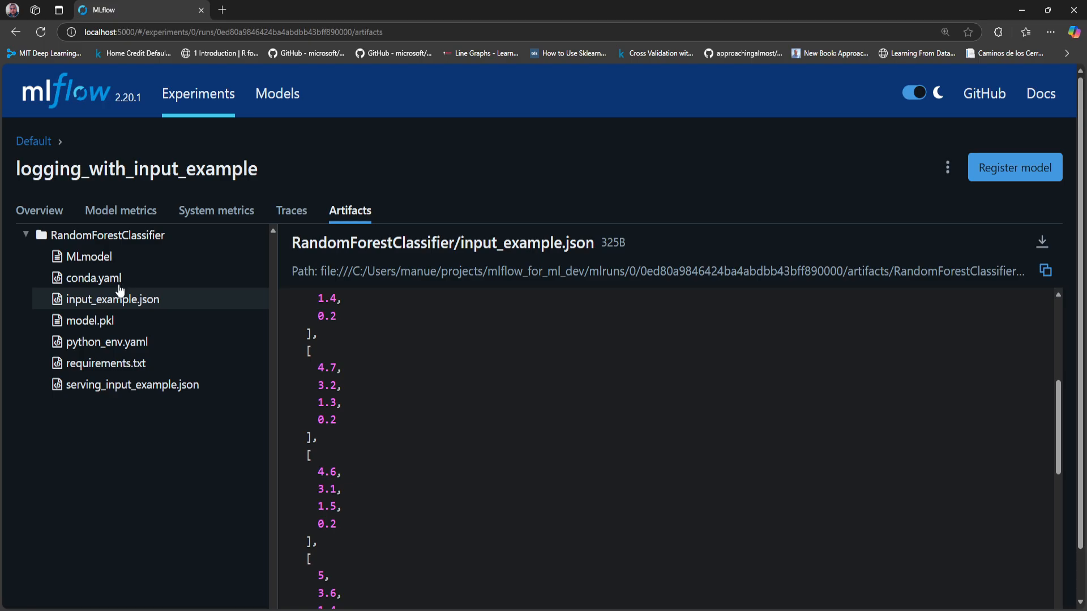
mouse_move(190, 343)
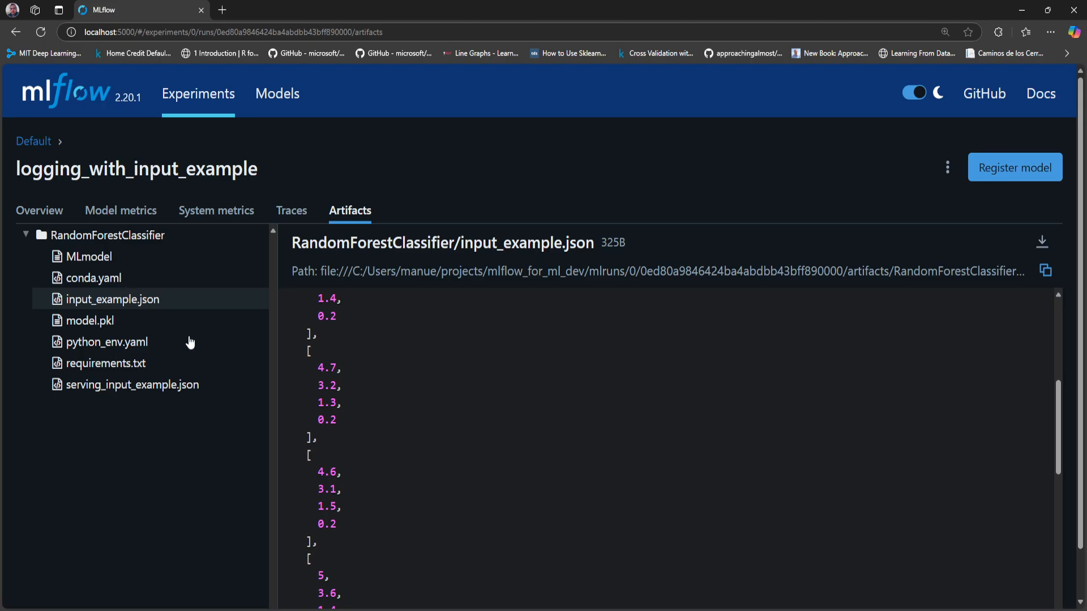
mouse_move(197, 333)
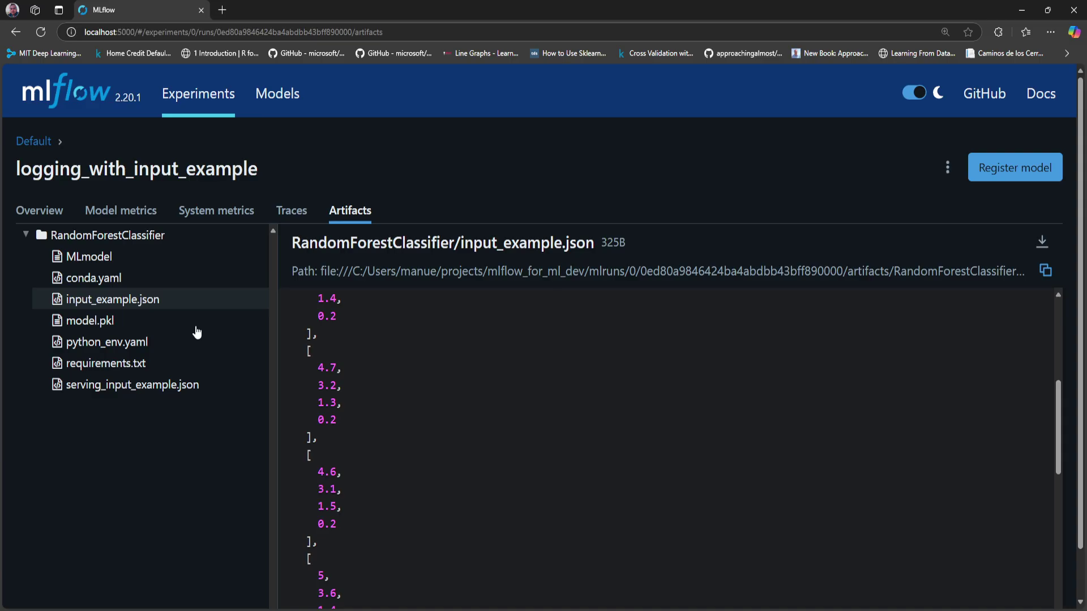
mouse_move(116, 389)
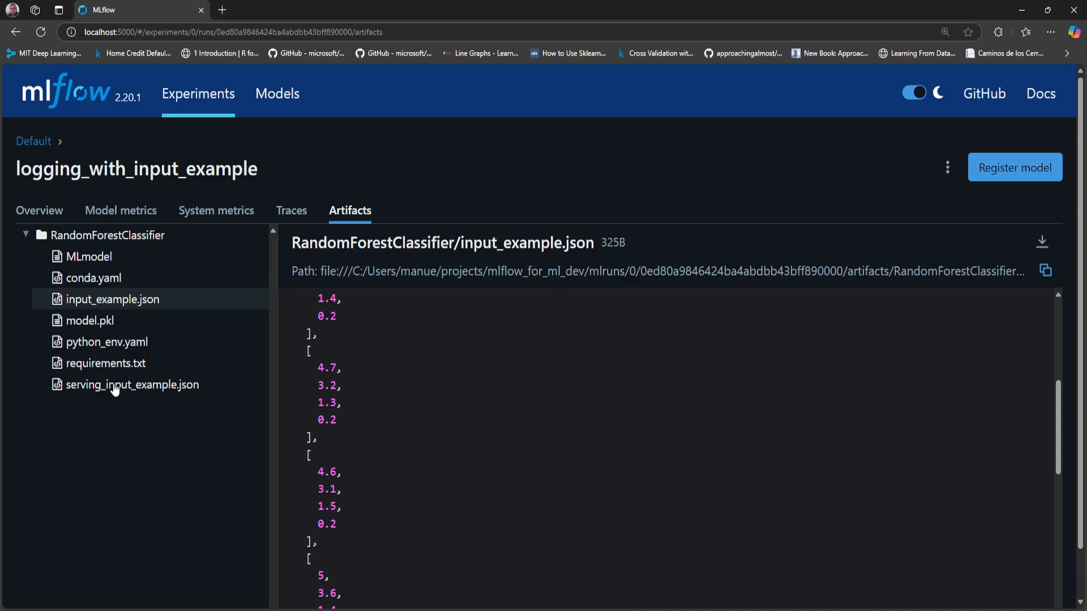
Preview serving_input_example.json with columns and data under dataframe_split
left_click(131, 385)
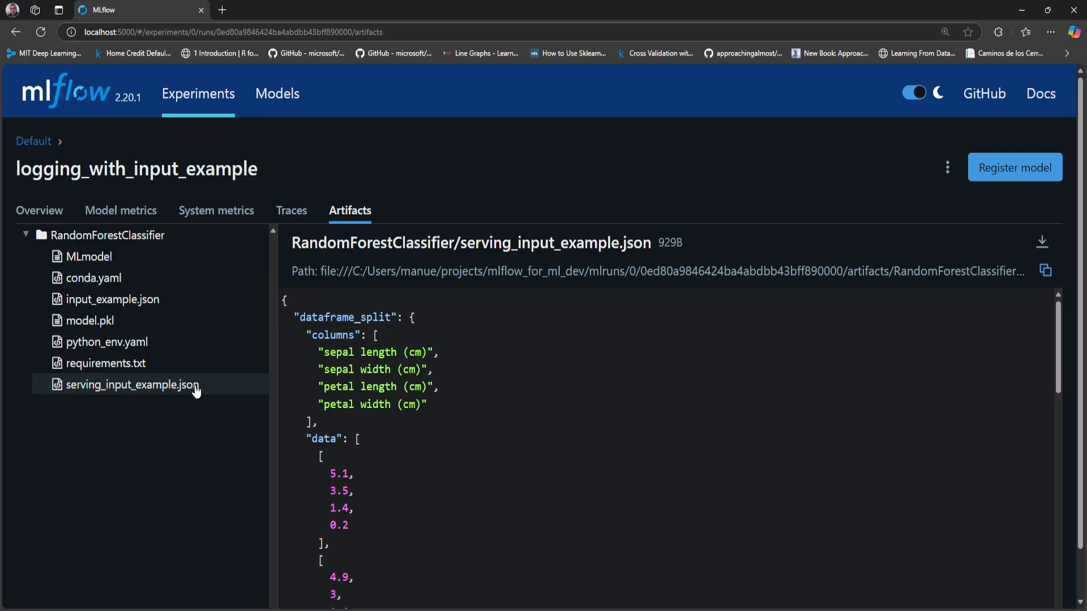
mouse_move(453, 404)
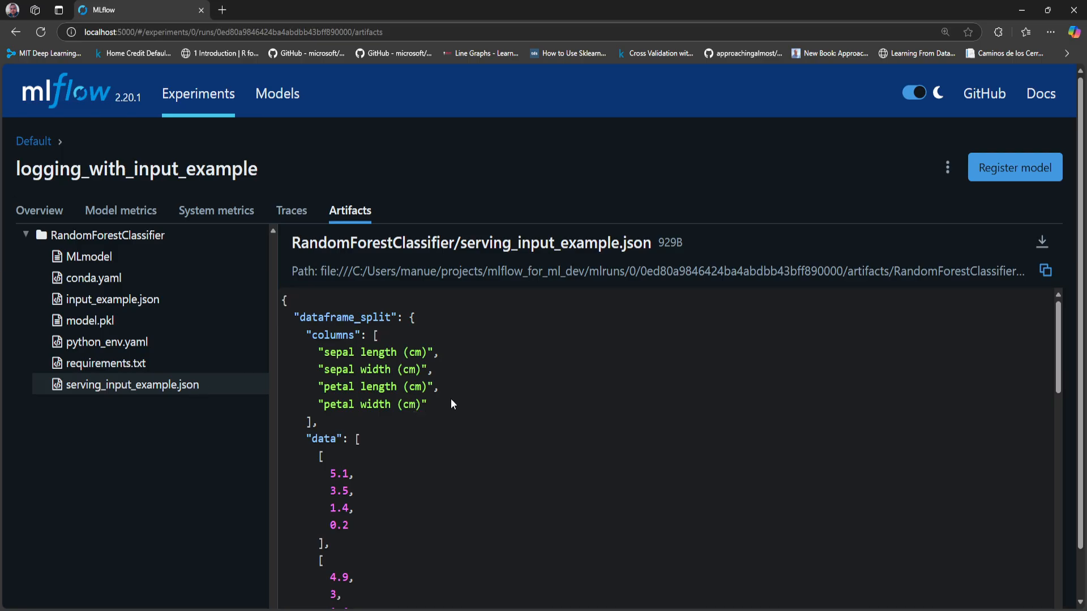
mouse_move(446, 402)
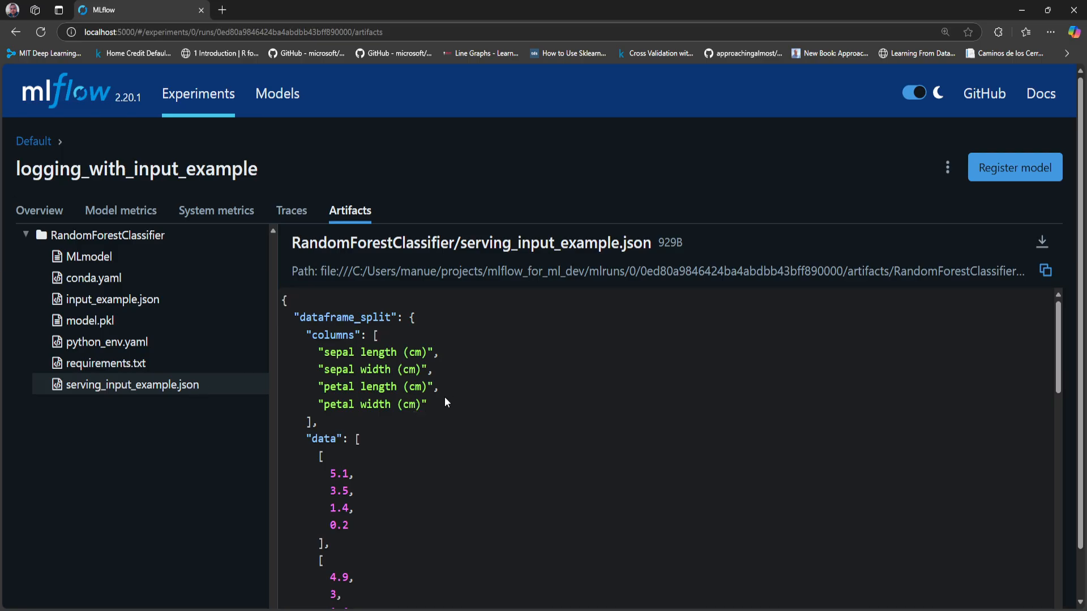
mouse_move(445, 386)
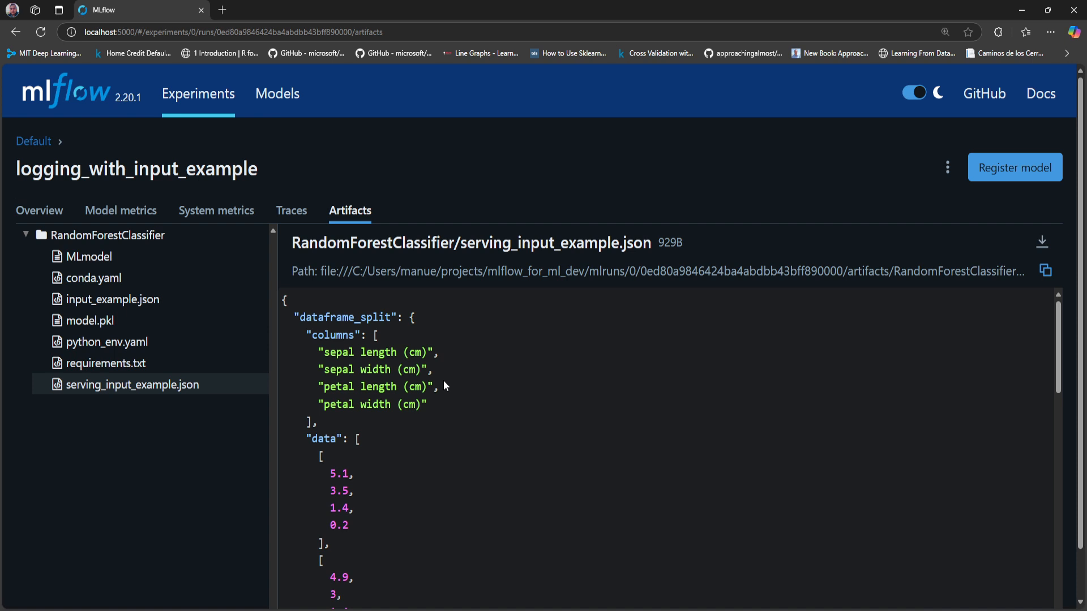
mouse_move(441, 387)
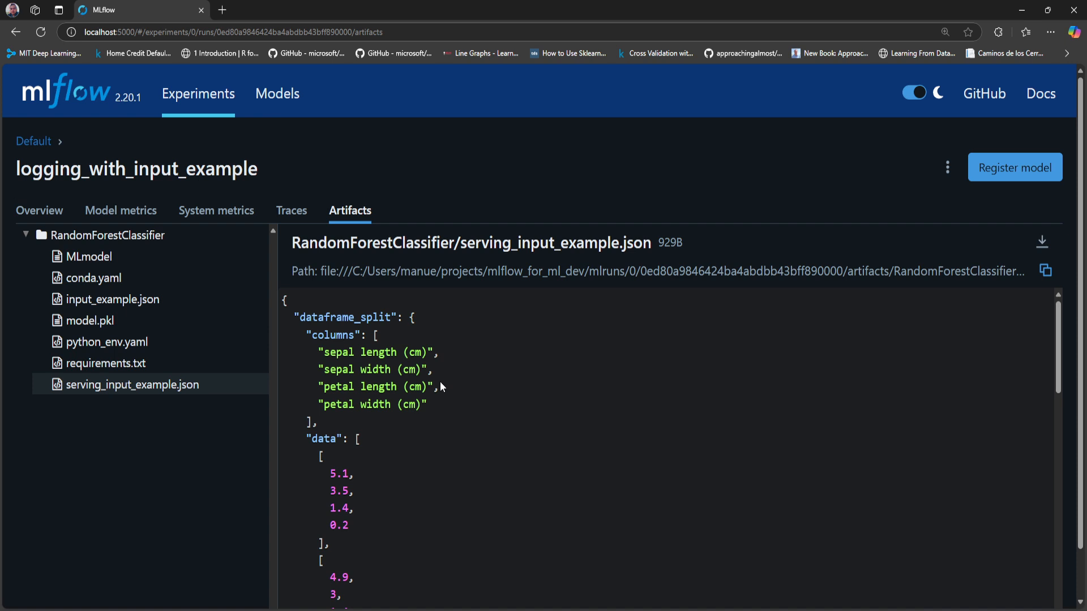
mouse_move(430, 383)
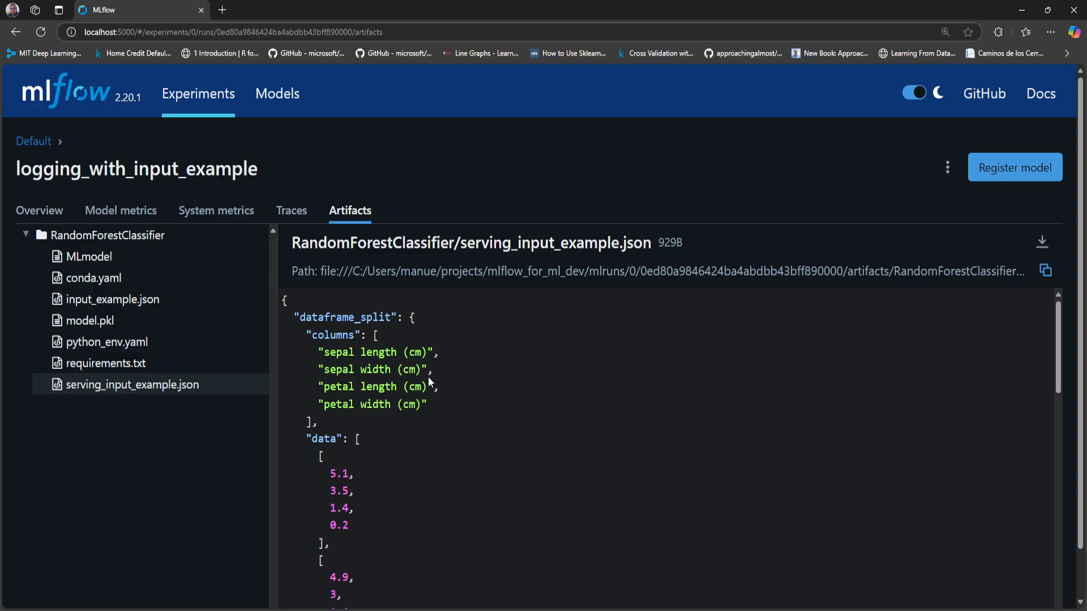
mouse_move(442, 397)
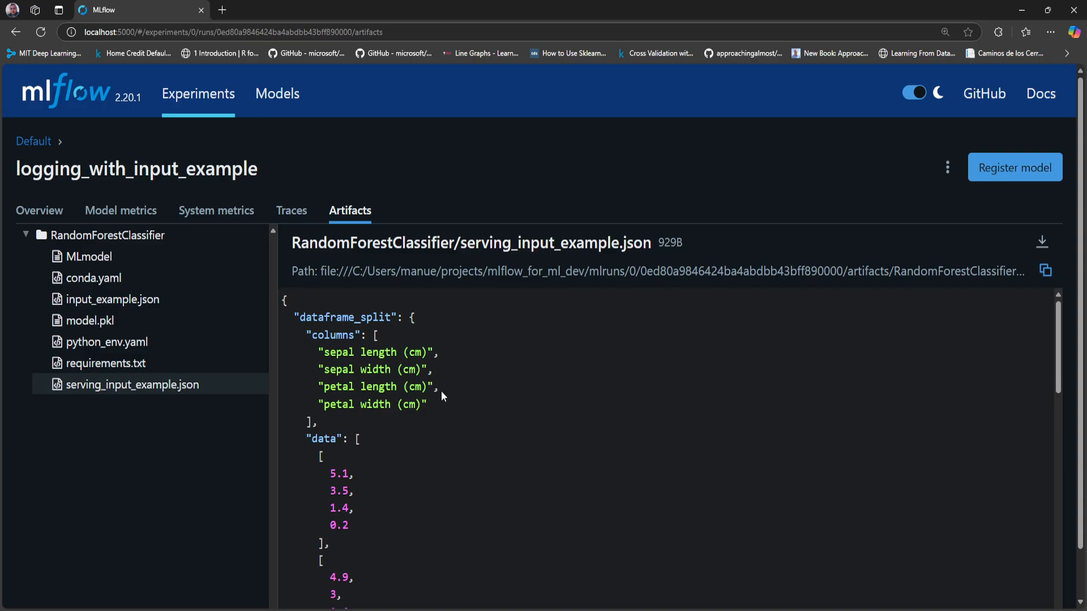